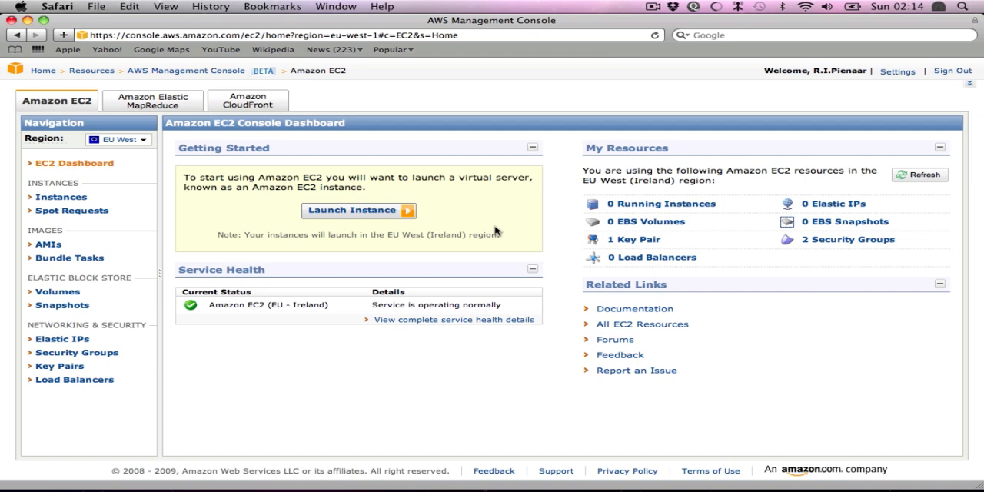
{"action": "mouse_move", "coordinate": [126, 202]}
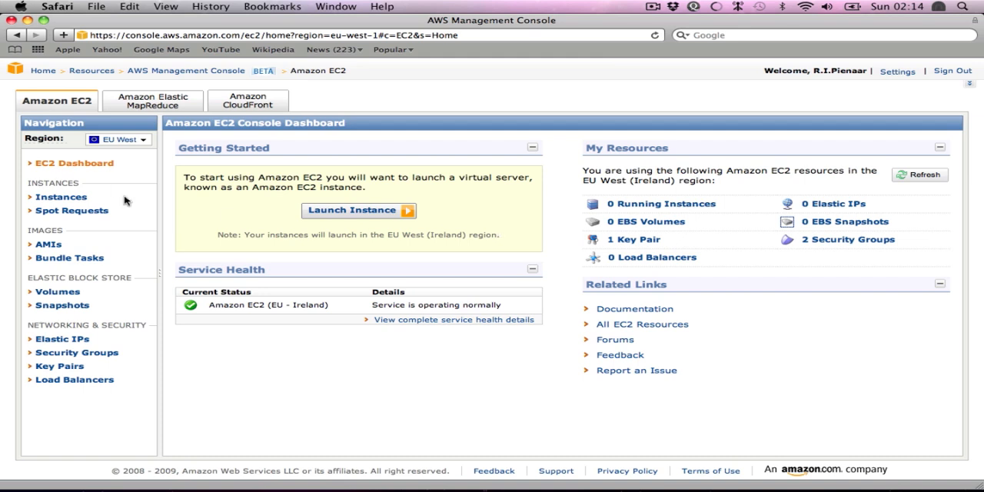
{"action": "mouse_move", "coordinate": [132, 237]}
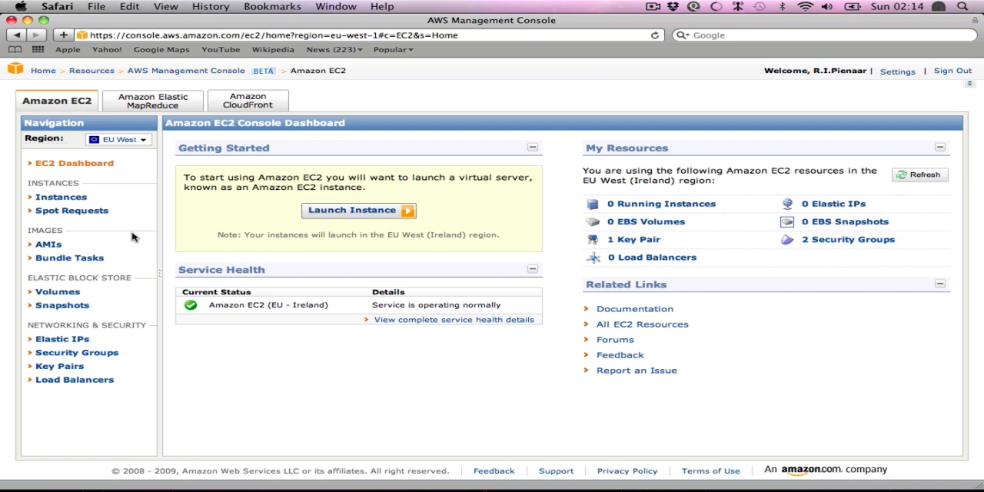
{"action": "mouse_move", "coordinate": [150, 258]}
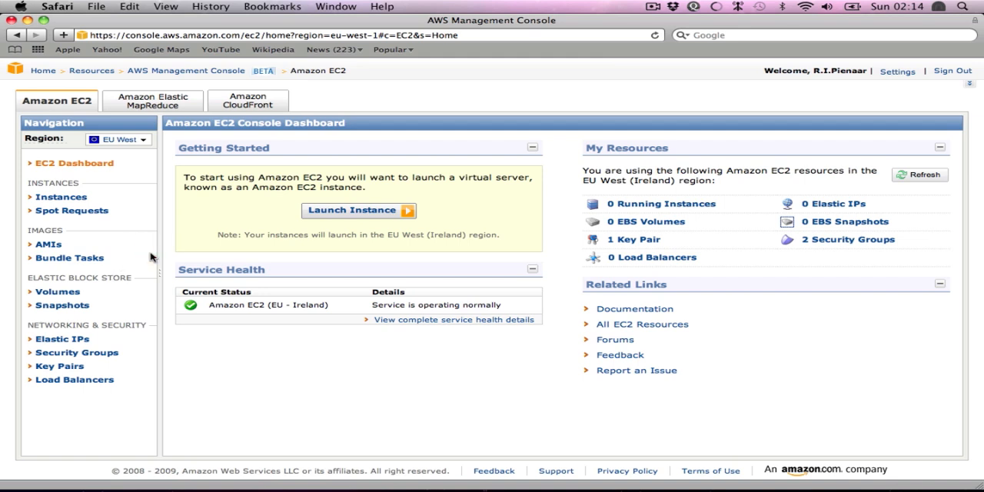
{"action": "mouse_move", "coordinate": [111, 220]}
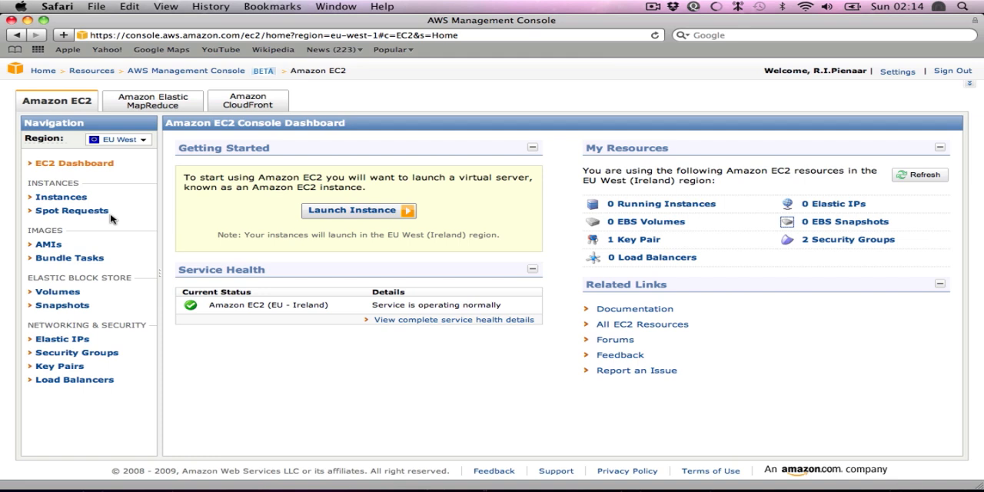
- Review the mcollective security group's rules (ports 22, 6163, 80), then return to the Instances list
{"action": "left_click", "coordinate": [116, 139]}
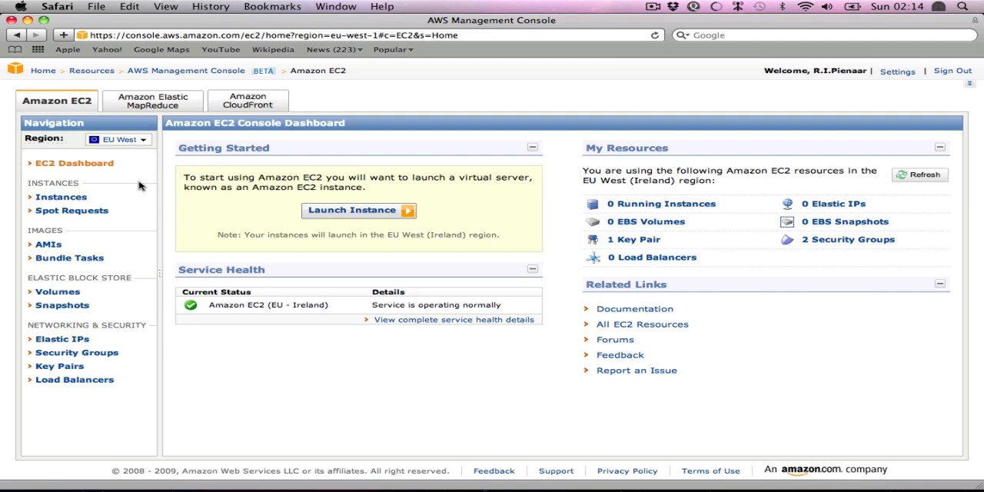
{"action": "mouse_move", "coordinate": [62, 338]}
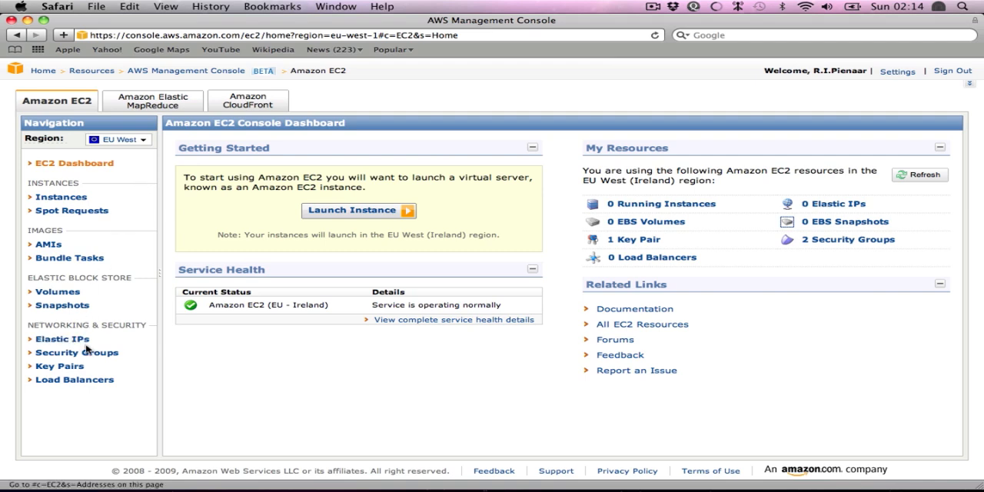
{"action": "left_click", "coordinate": [77, 352]}
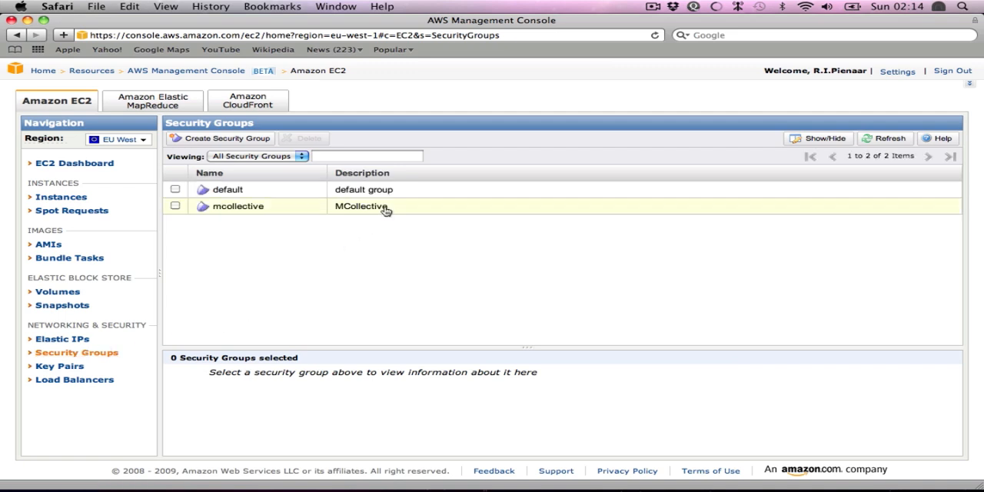
{"action": "left_click", "coordinate": [175, 206]}
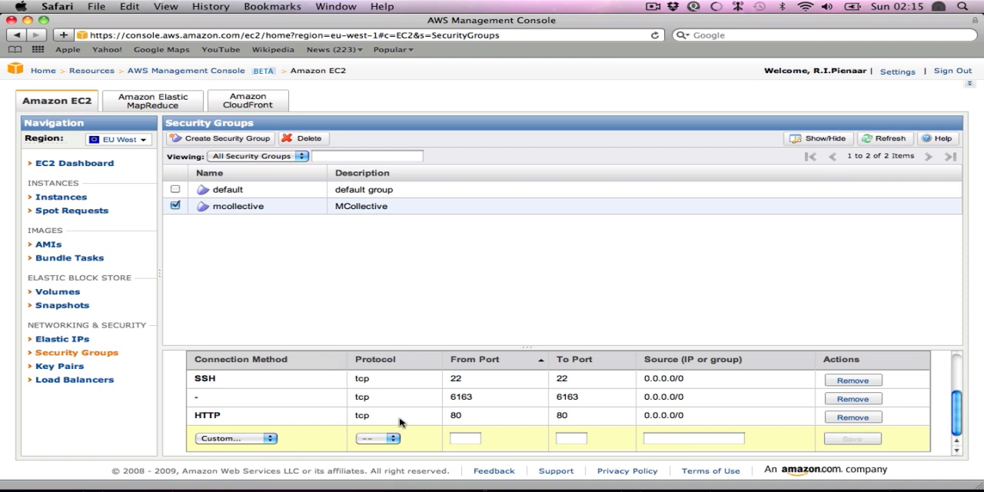
{"action": "double_click", "coordinate": [461, 397]}
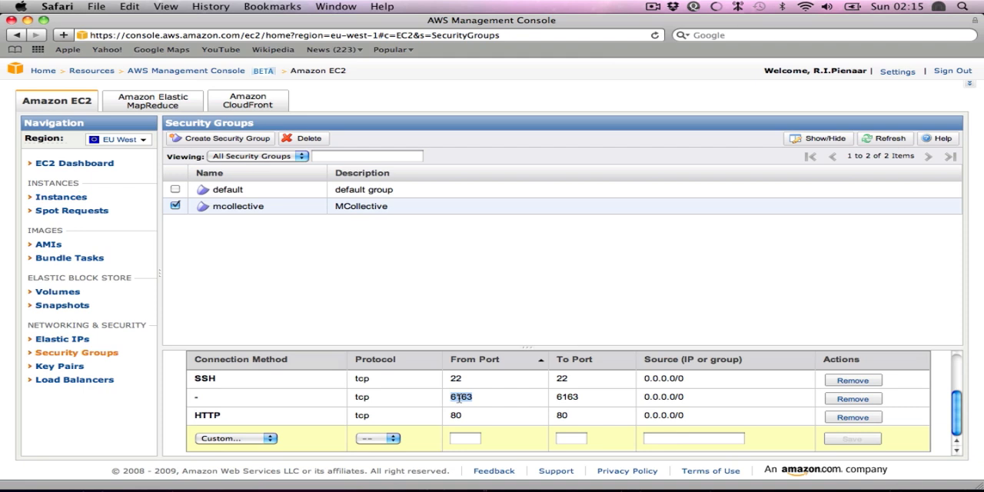
{"action": "mouse_move", "coordinate": [77, 220]}
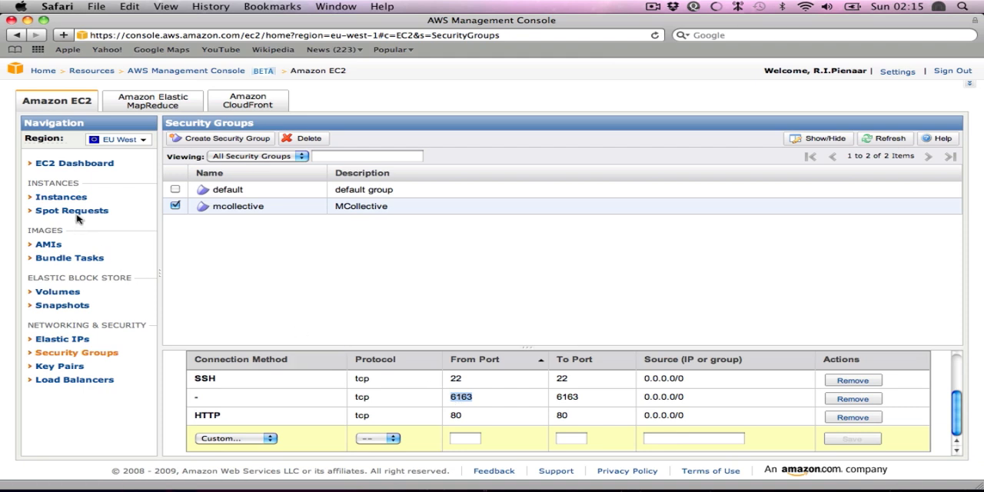
{"action": "left_click", "coordinate": [62, 196]}
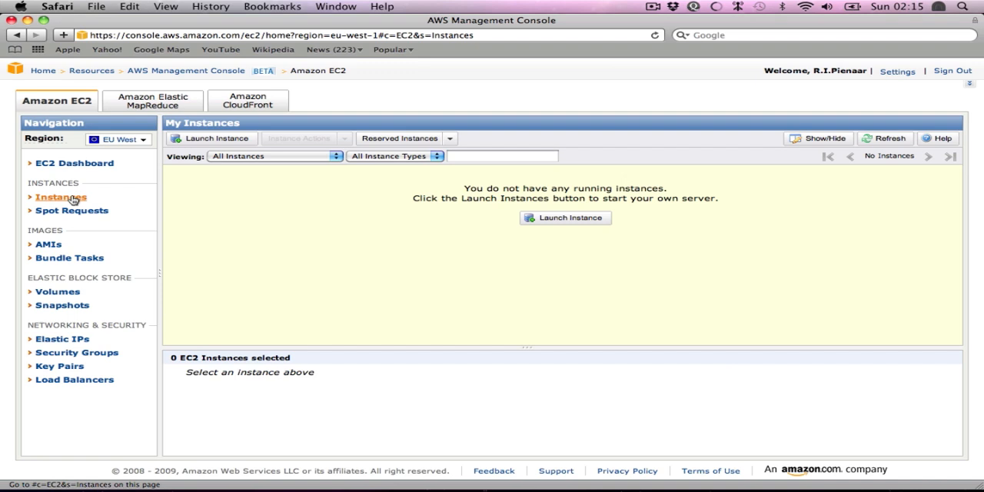
{"action": "mouse_move", "coordinate": [479, 230]}
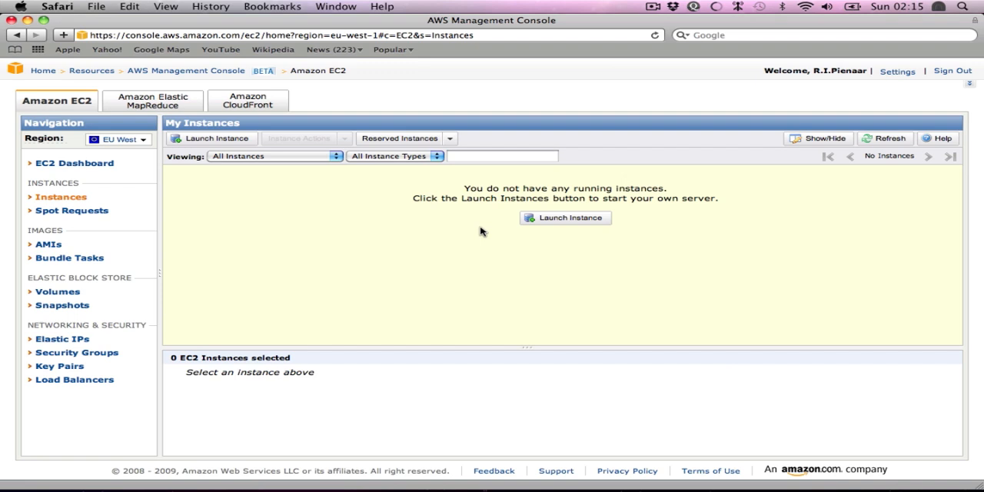
- Start a launch and choose the community AMI mcollective-041-demo after searching 'mcollective'
{"action": "left_click", "coordinate": [566, 218]}
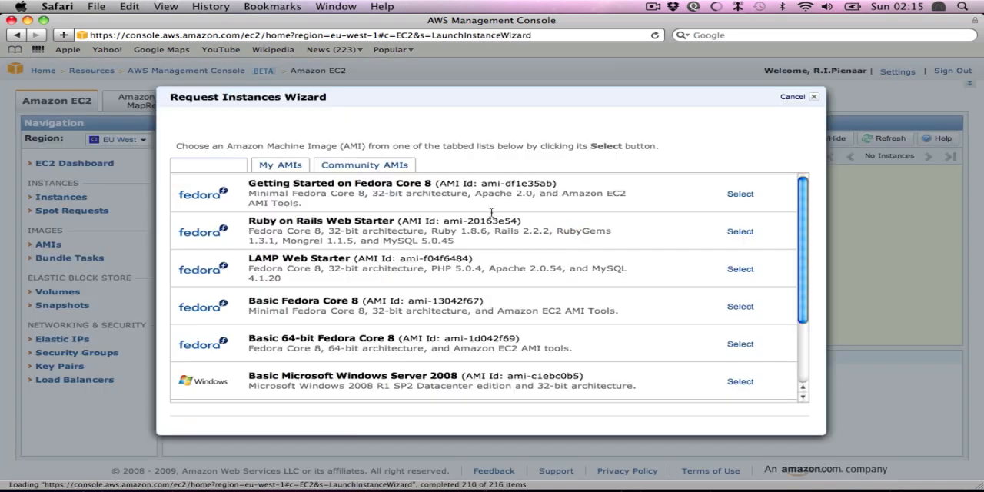
{"action": "left_click", "coordinate": [364, 165]}
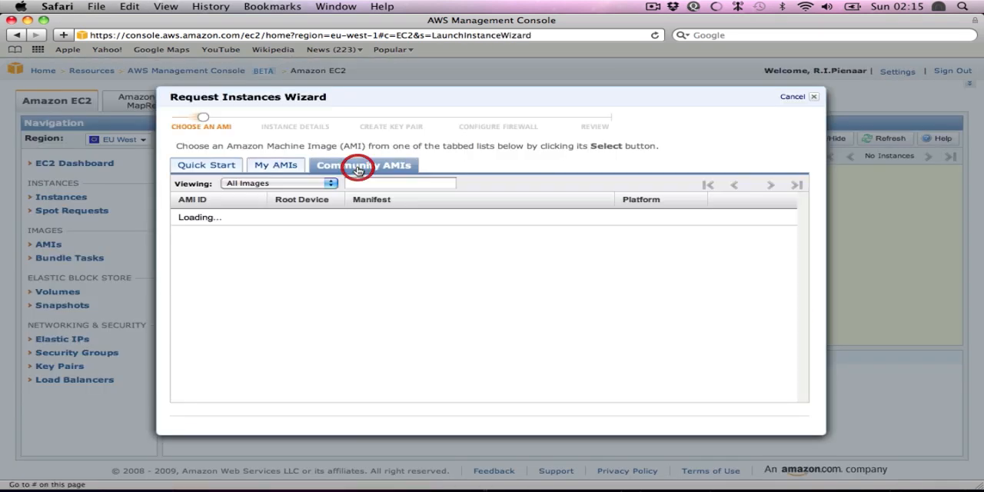
{"action": "type", "text": "mco"}
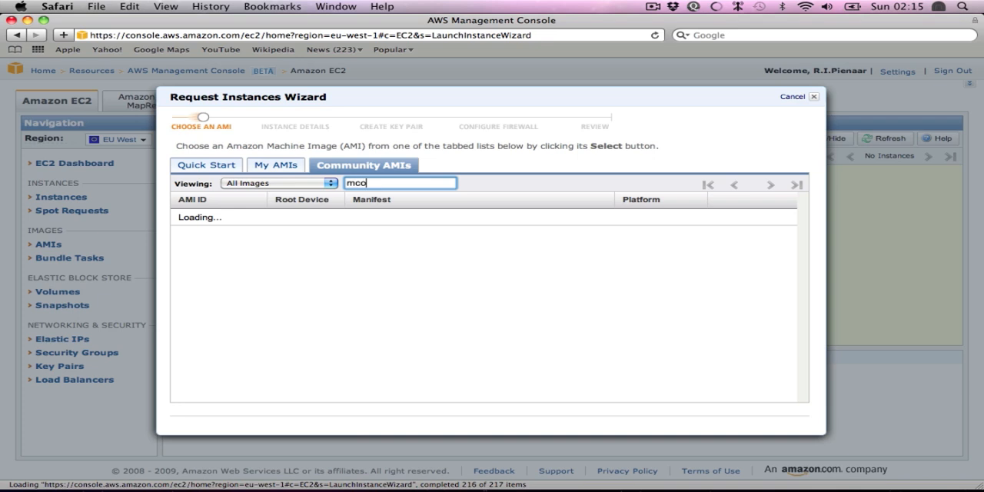
{"action": "type", "text": "llective"}
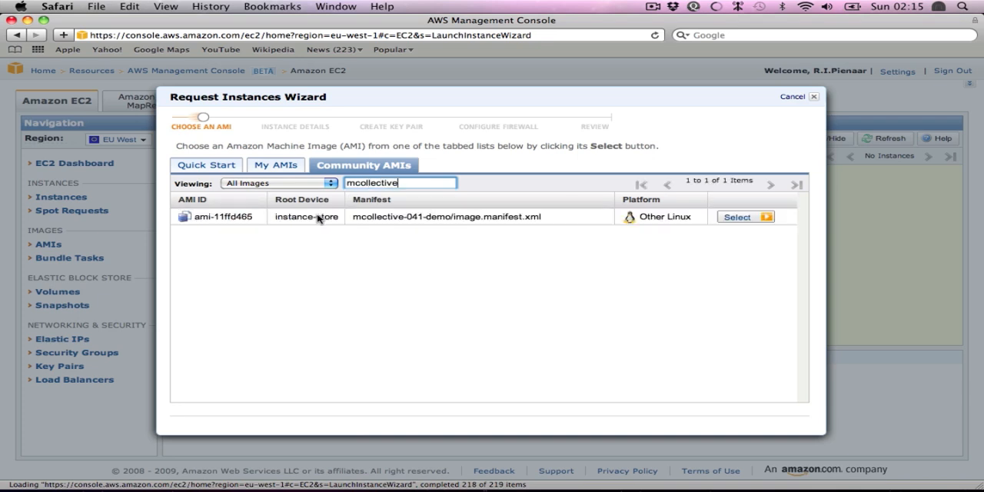
{"action": "left_click", "coordinate": [739, 215]}
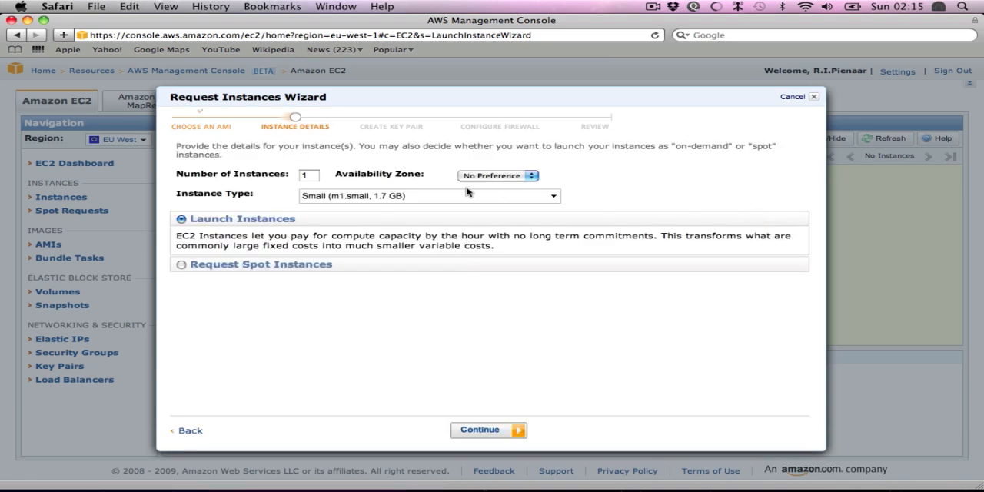
{"action": "mouse_move", "coordinate": [450, 178]}
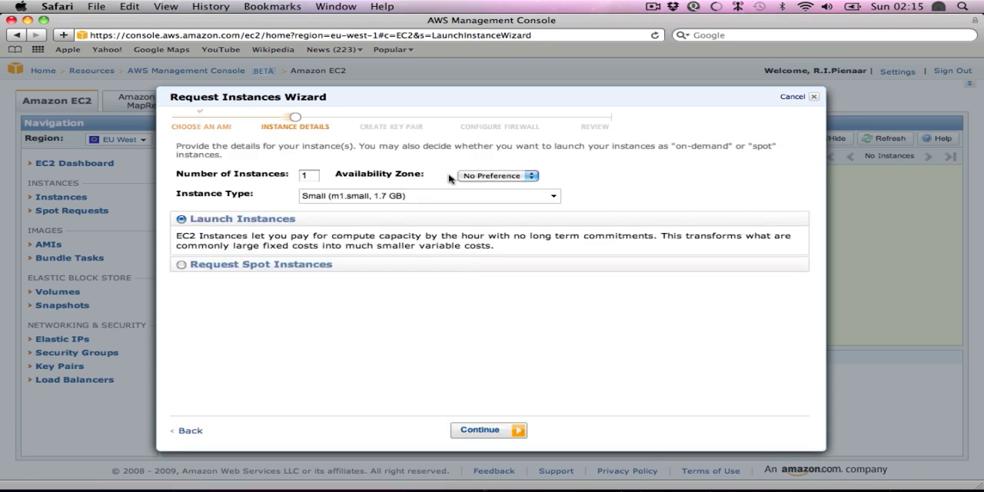
- Target zone eu-west-1a and enter user data mcollective=server and role=server, continuing to key pairs
{"action": "left_click", "coordinate": [498, 175]}
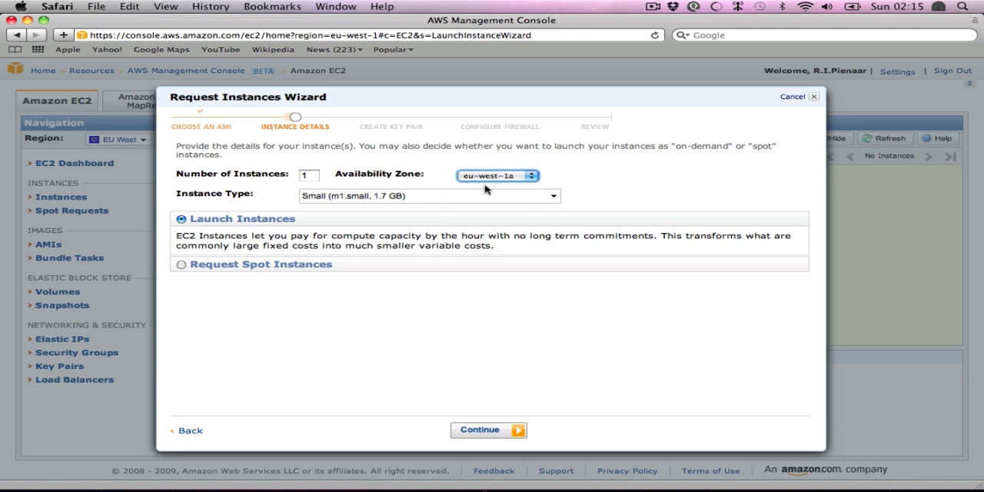
{"action": "mouse_move", "coordinate": [471, 424]}
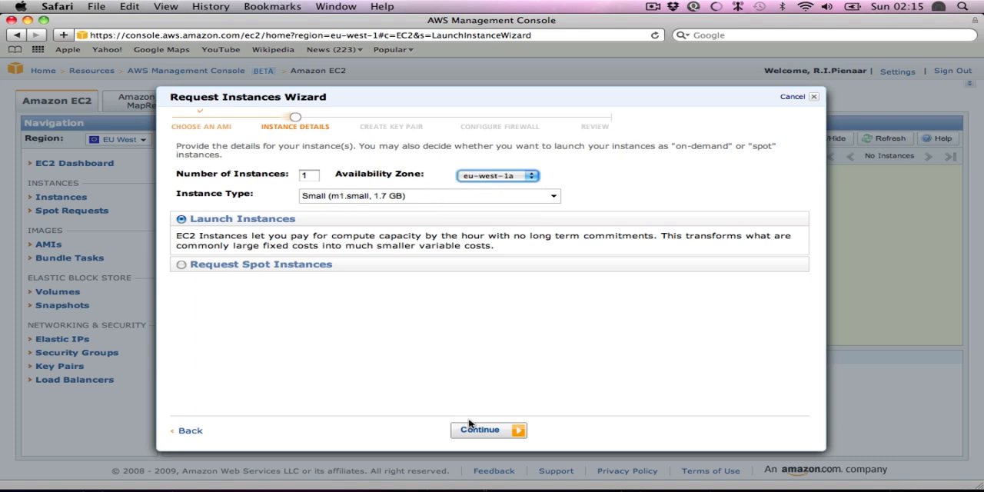
{"action": "left_click", "coordinate": [487, 429]}
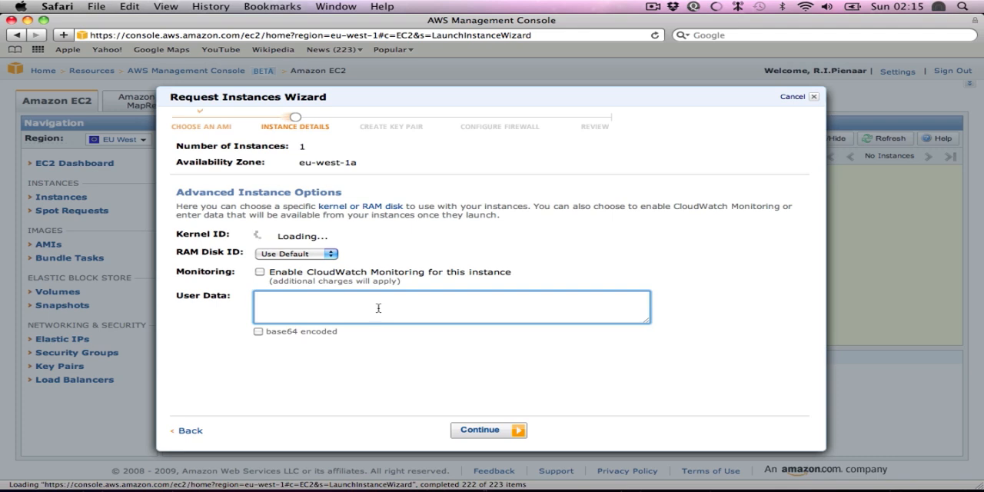
{"action": "type", "text": "mcollective=serve"}
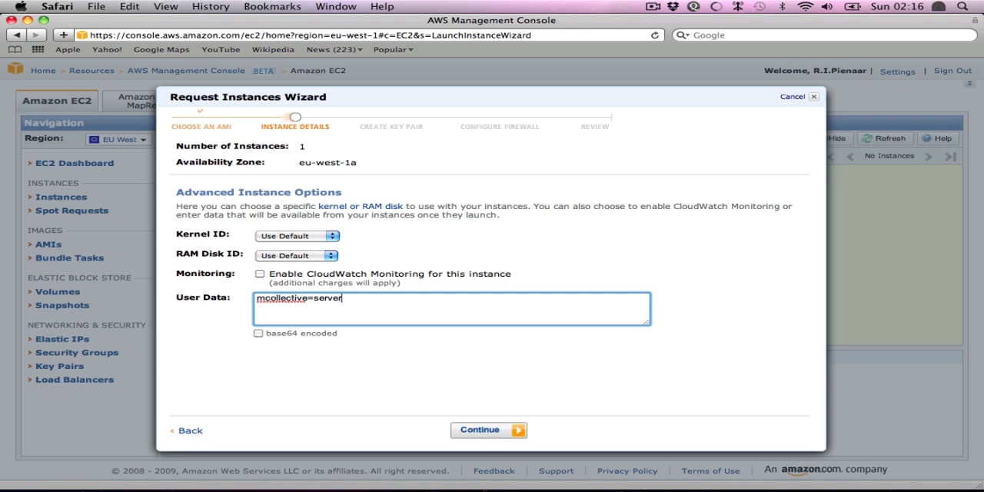
{"action": "type", "text": "ro"}
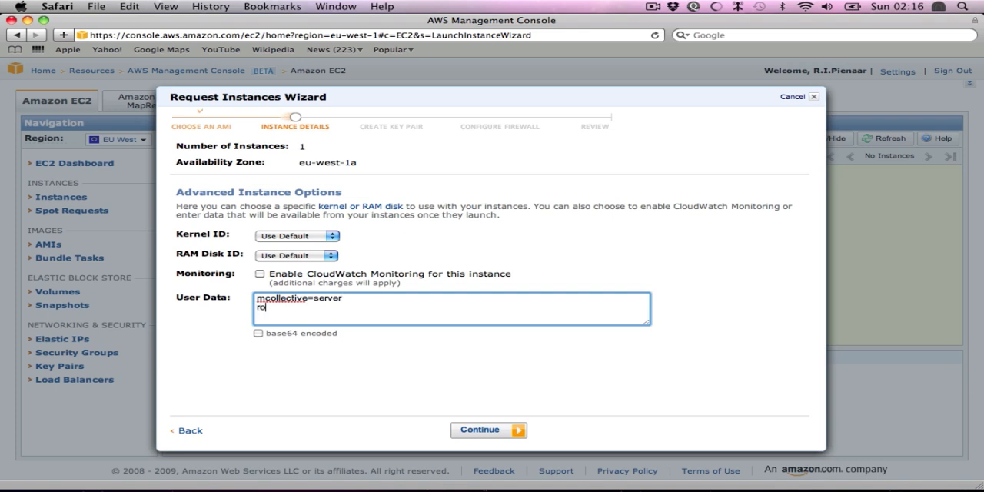
{"action": "type", "text": "le="}
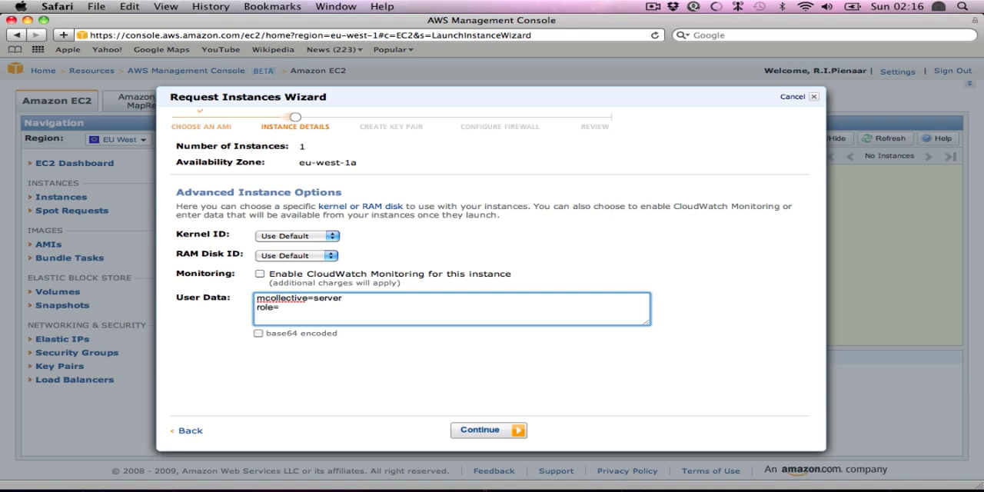
{"action": "type", "text": "server"}
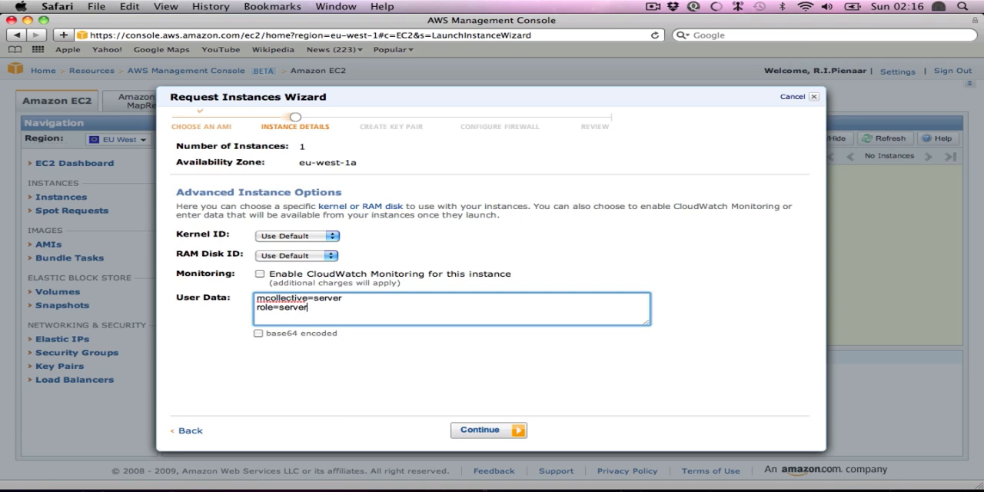
{"action": "mouse_move", "coordinate": [388, 249]}
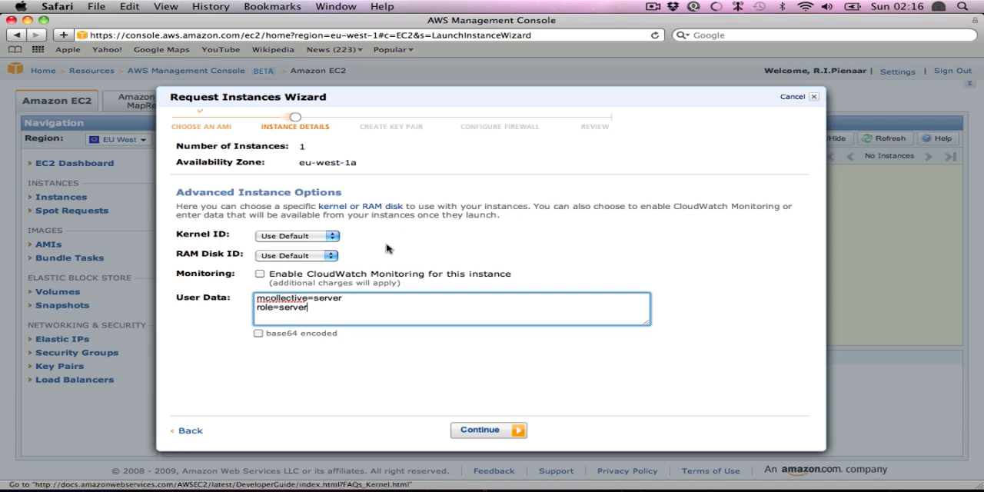
{"action": "mouse_move", "coordinate": [356, 372]}
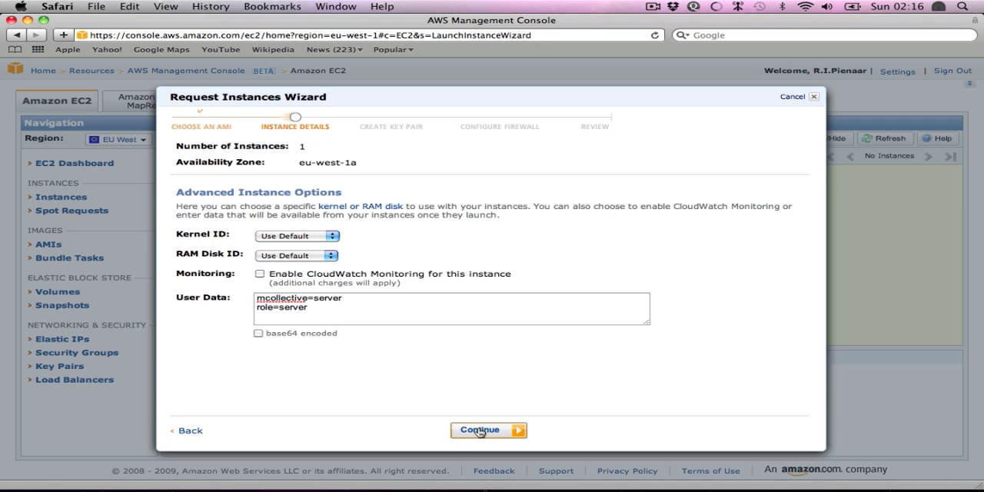
{"action": "left_click", "coordinate": [488, 430]}
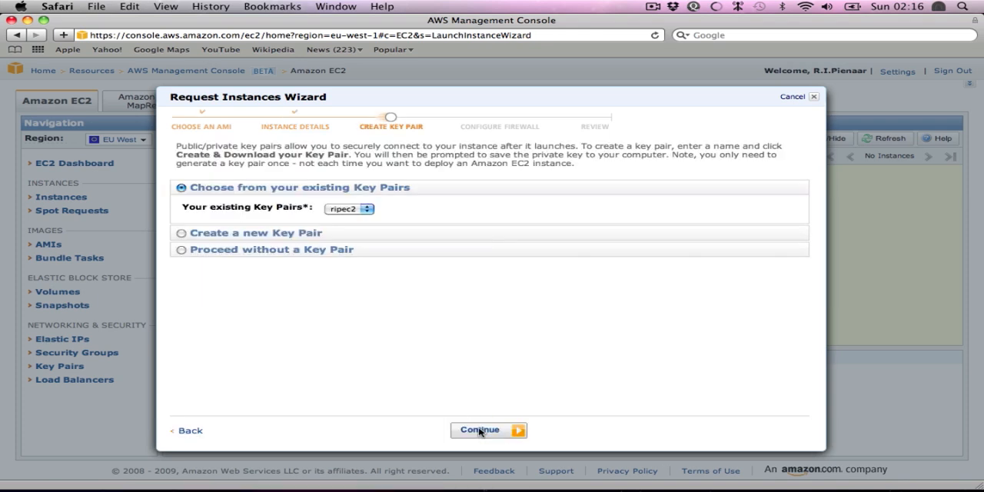
- Keep the existing key pair, assign the mcollective security group, and launch the instance
{"action": "left_click", "coordinate": [488, 431]}
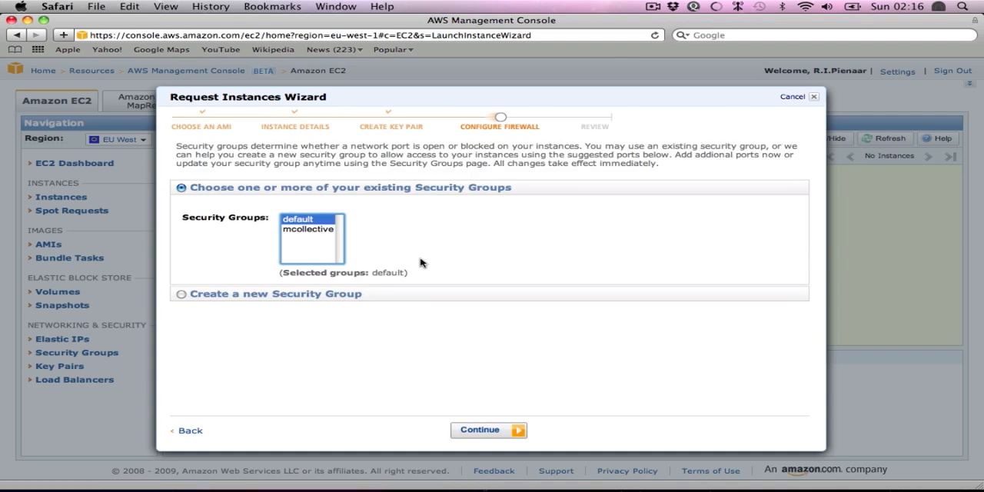
{"action": "left_click", "coordinate": [307, 228]}
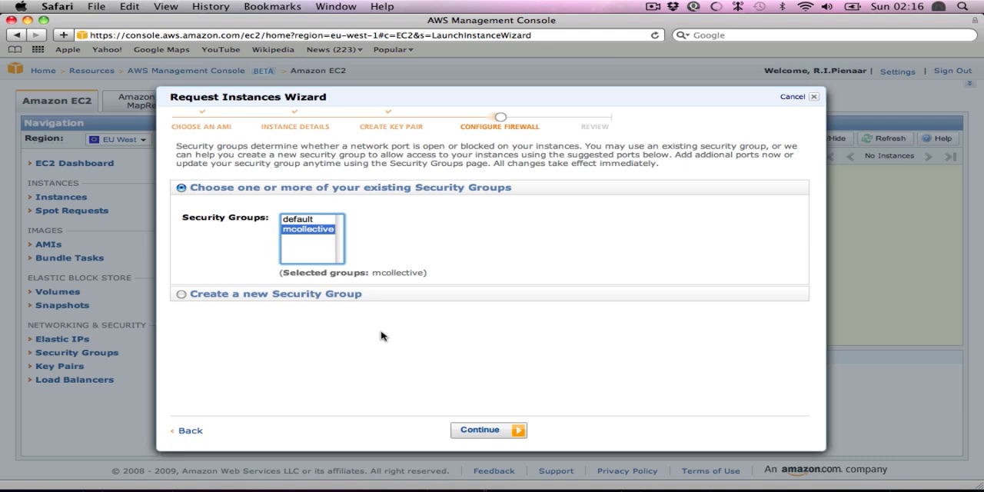
{"action": "left_click", "coordinate": [482, 430]}
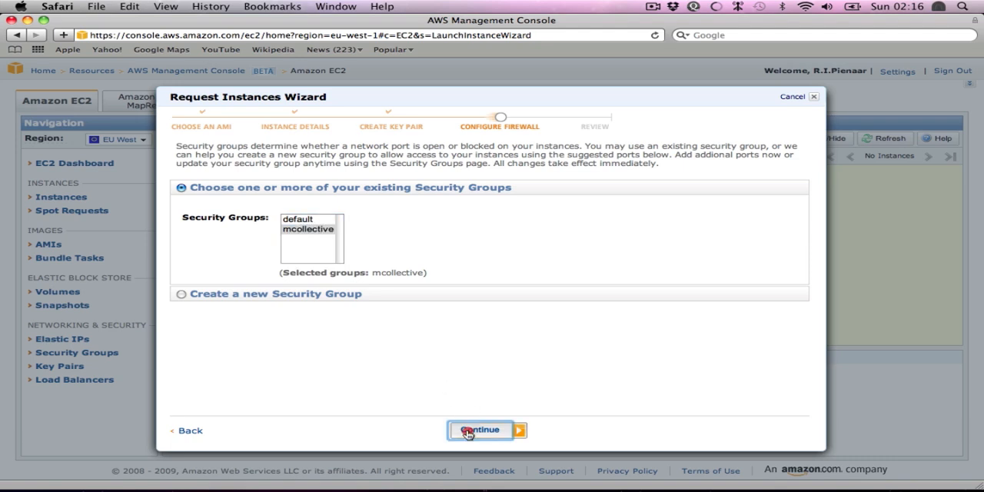
{"action": "left_click", "coordinate": [480, 430]}
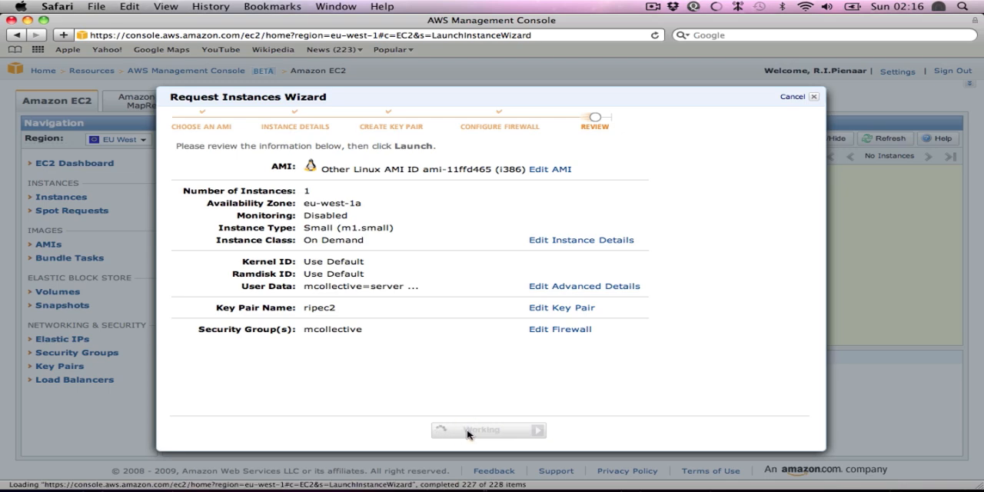
{"action": "left_click", "coordinate": [489, 428]}
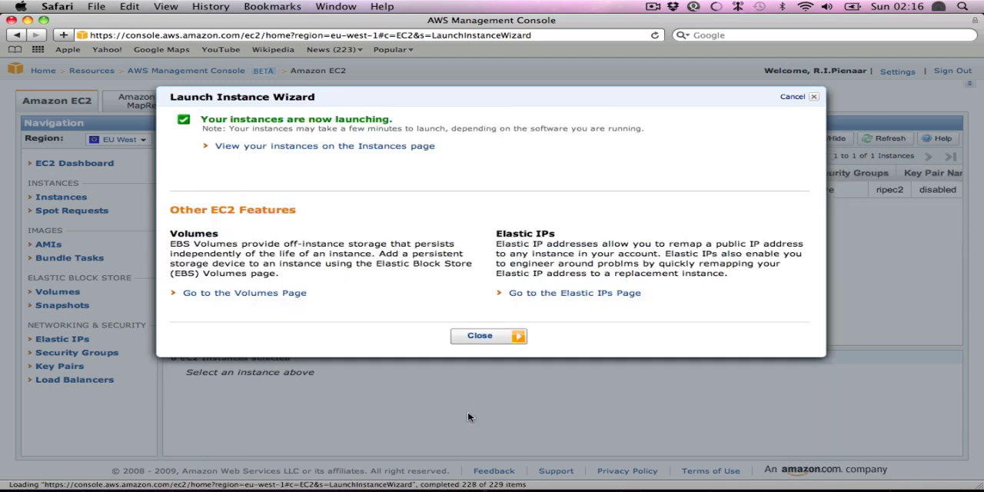
{"action": "left_click", "coordinate": [487, 335]}
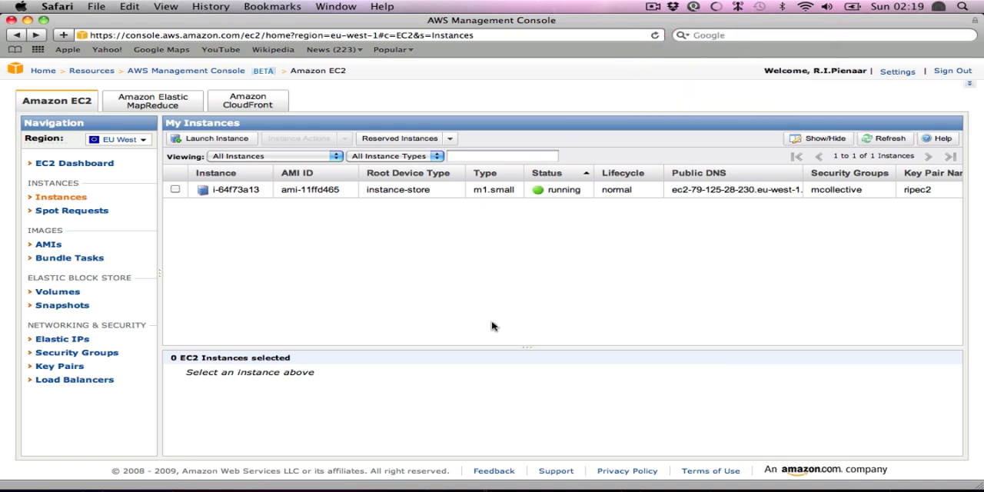
{"action": "mouse_move", "coordinate": [685, 194]}
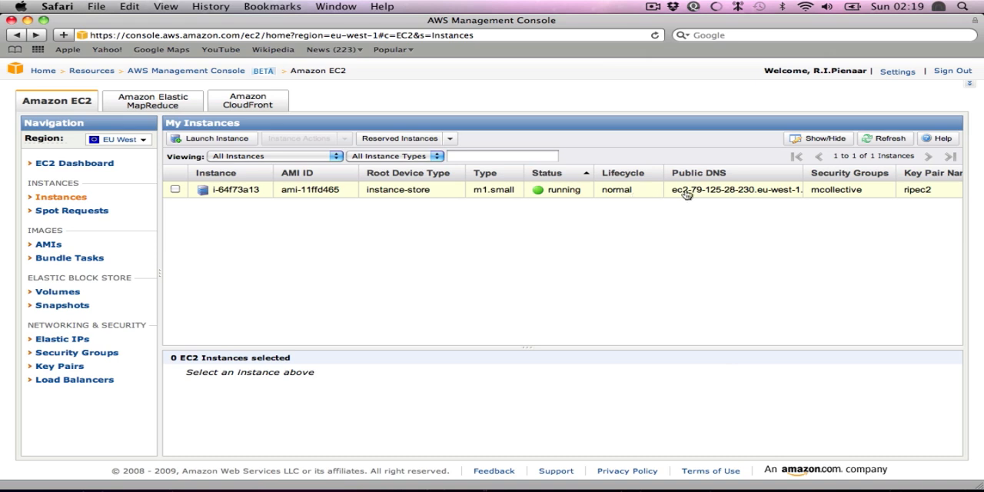
- Select the new instance to show its security group, key pair and reservation details
{"action": "left_click", "coordinate": [175, 189]}
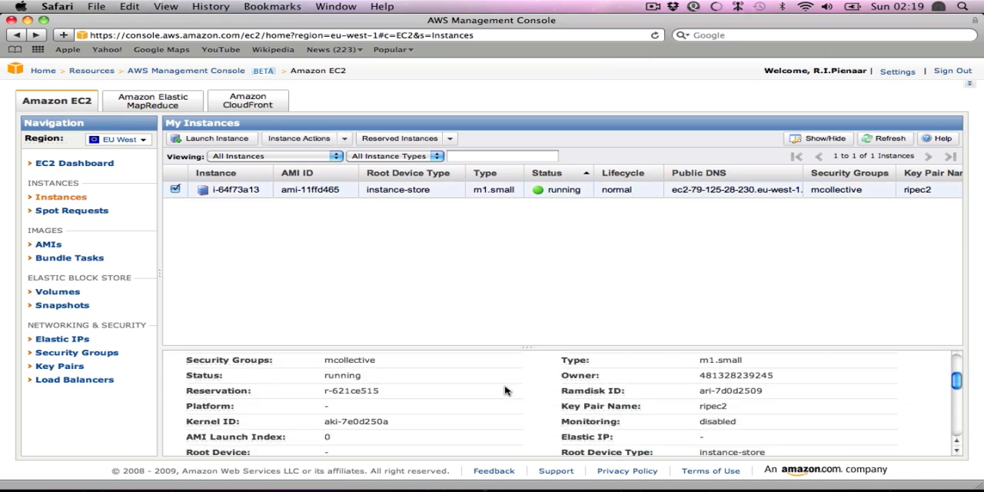
{"action": "scroll", "scroll_direction": "down", "scroll_amount": 3}
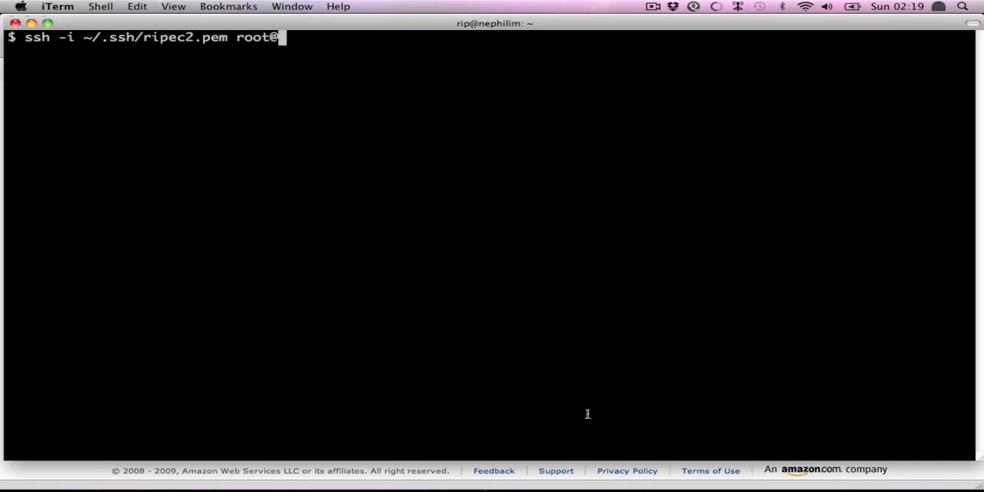
- SSH into the instance and run start-mcollective-demo.rb, which starts ActiveMQ and MCollective
{"action": "key", "text": "Return"}
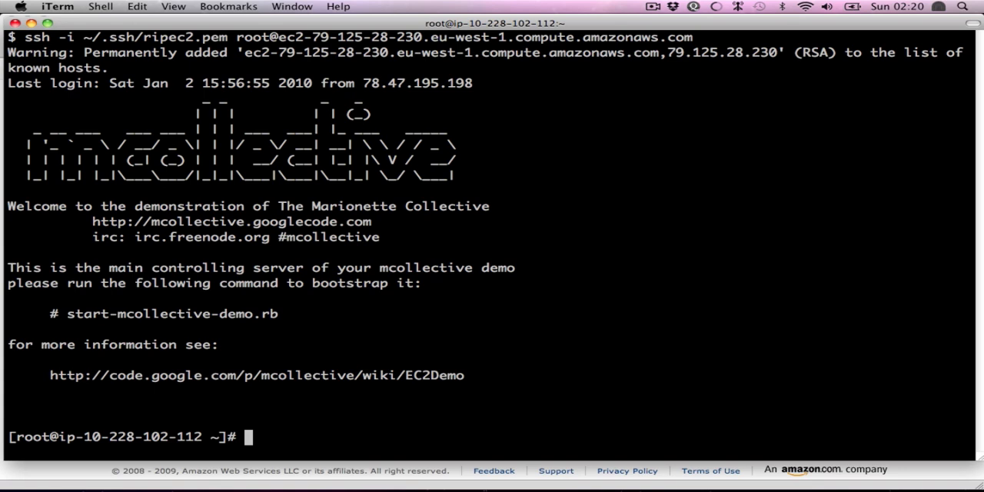
{"action": "mouse_move", "coordinate": [157, 317]}
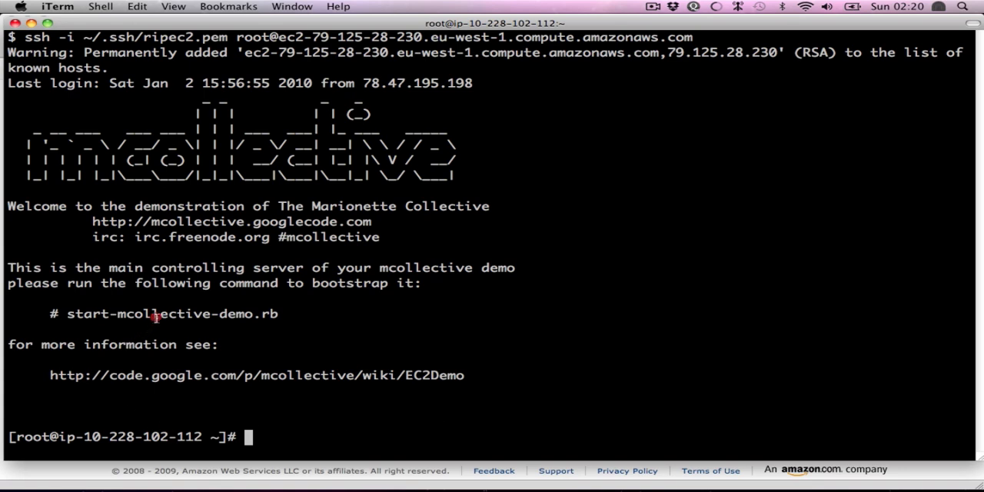
{"action": "double_click", "coordinate": [172, 314]}
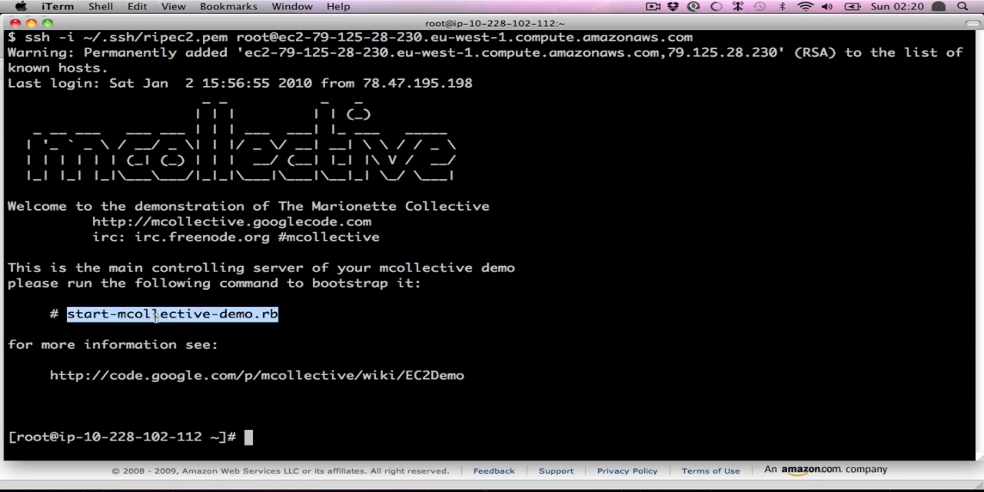
{"action": "type", "text": "start-mcollective-demo.rb"}
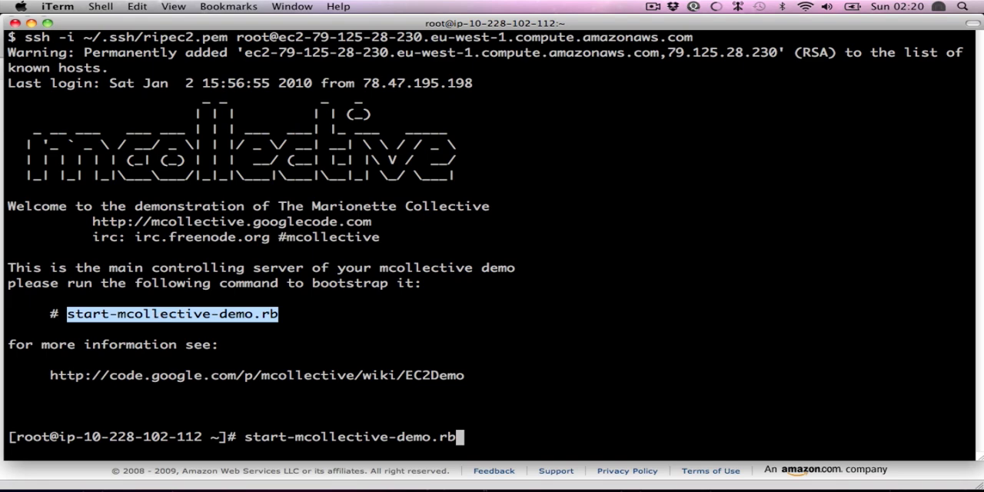
{"action": "key", "text": "Return"}
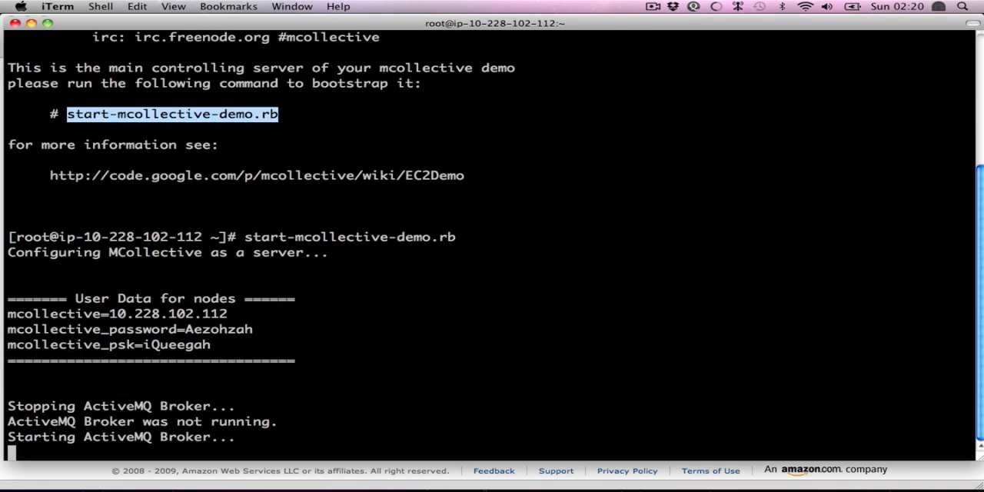
{"action": "scroll", "scroll_direction": "down", "scroll_amount": 3}
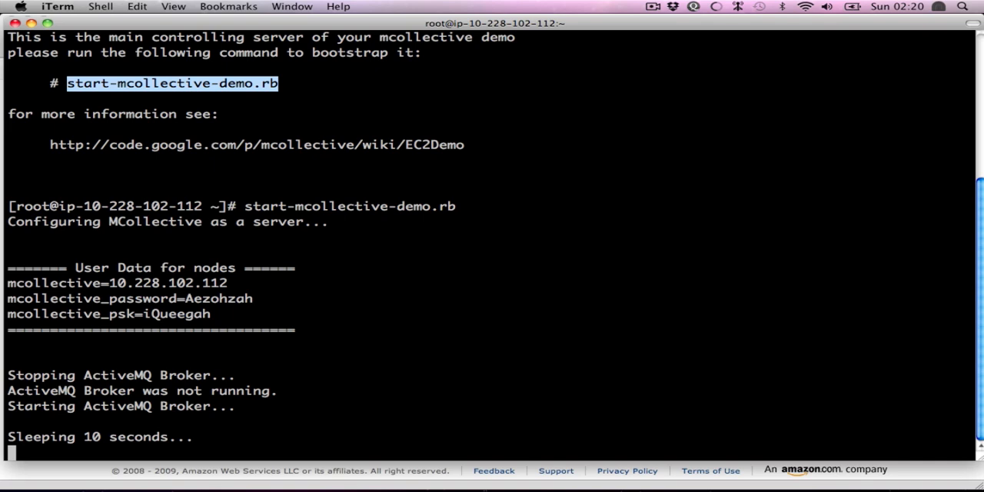
{"action": "scroll", "scroll_direction": "down", "scroll_amount": 3}
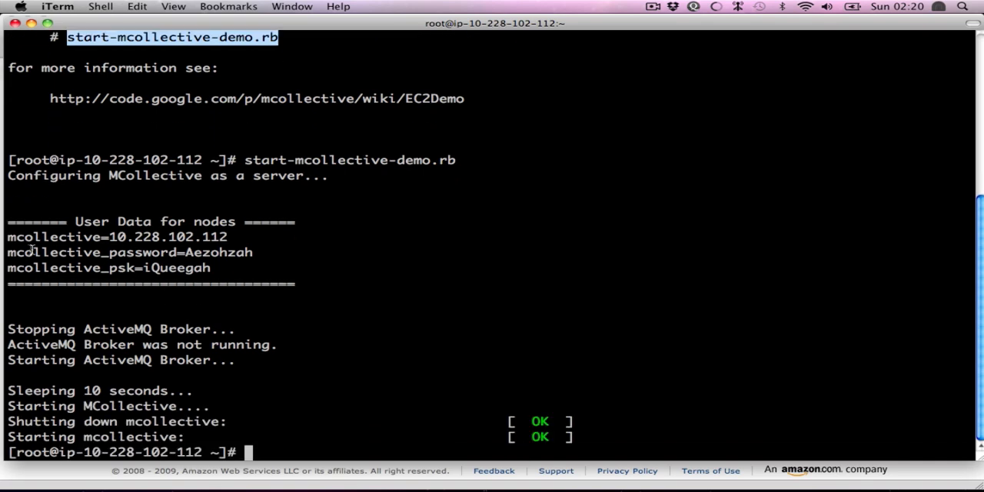
{"action": "left_click_drag", "start_coordinate": [7, 237], "coordinate": [253, 252]}
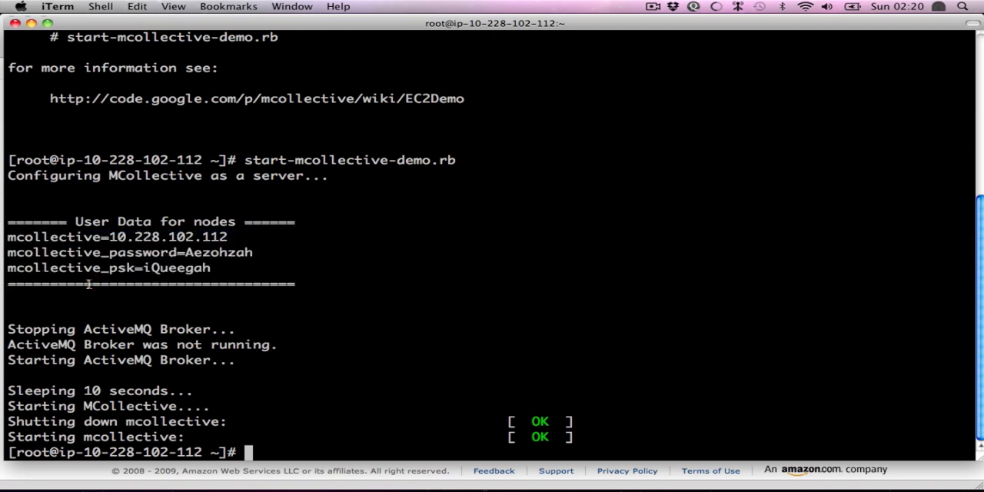
- Run mc-ping twice, each returning a single reply from the server node
{"action": "type", "text": "mc-ping"}
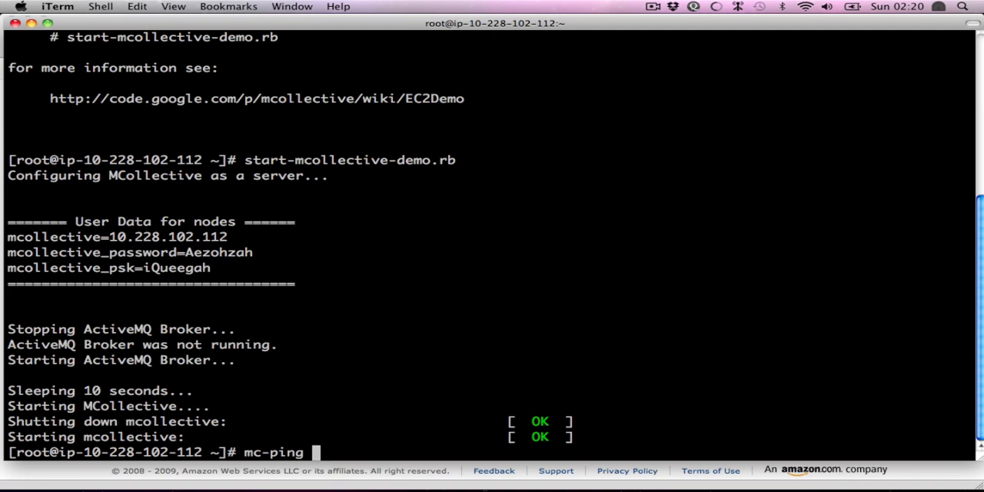
{"action": "key", "text": "Return"}
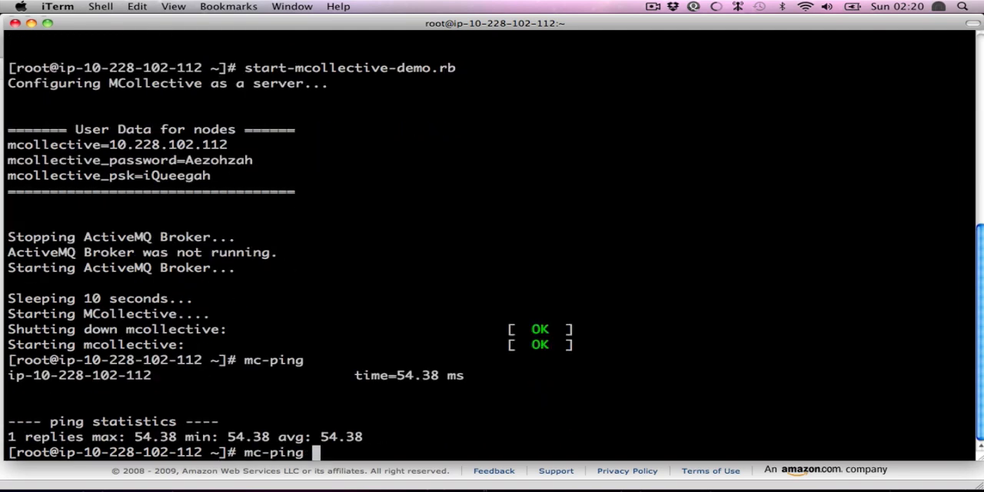
{"action": "key", "text": "Return"}
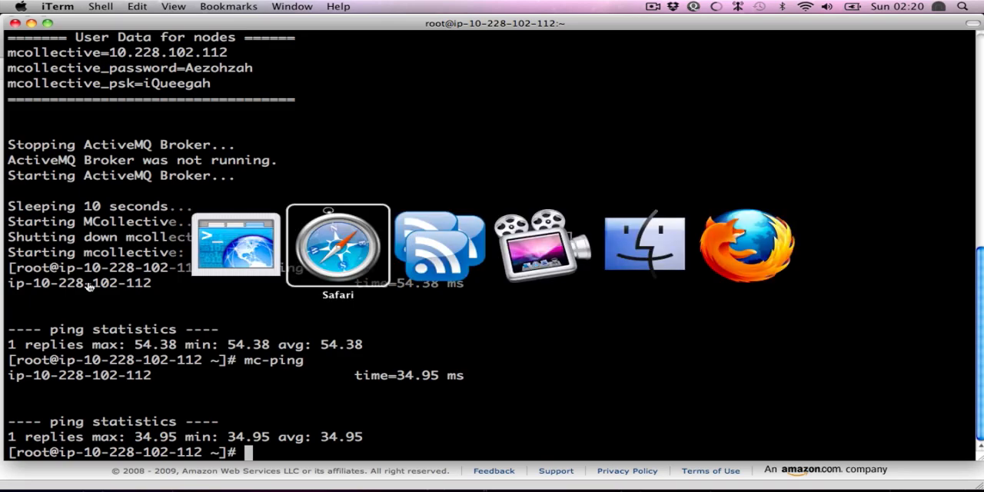
- Back in the console, launch 5 more instances with user data mcollective=10.228.102.112
{"action": "left_click", "coordinate": [338, 245]}
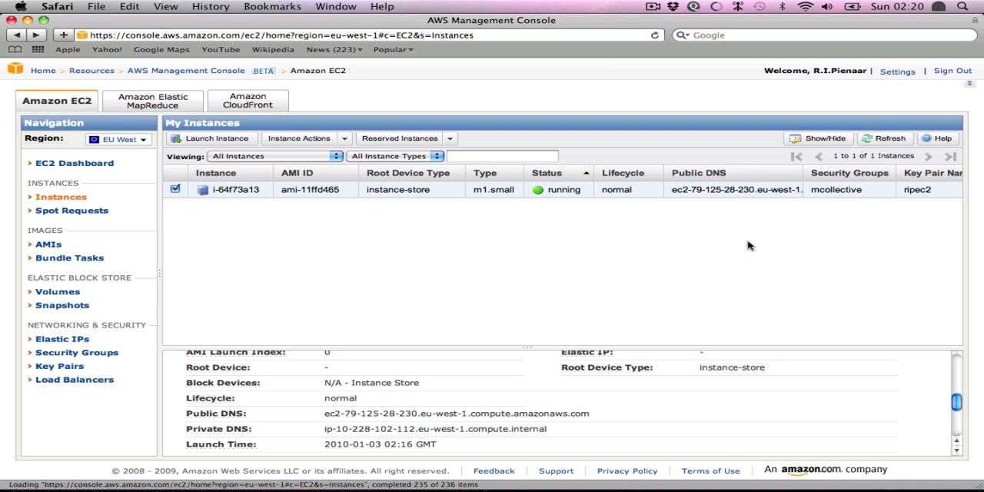
{"action": "left_click", "coordinate": [215, 138]}
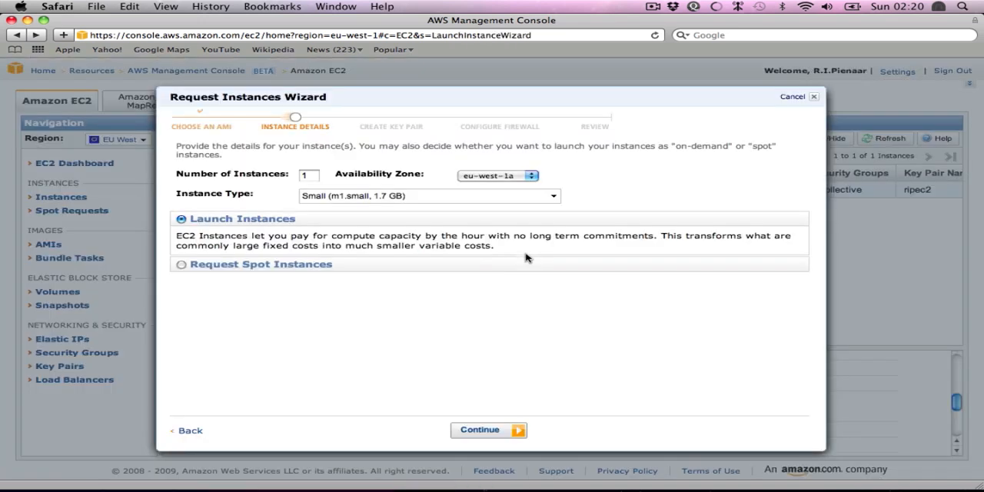
{"action": "left_click", "coordinate": [307, 175]}
{"action": "type", "text": "5"}
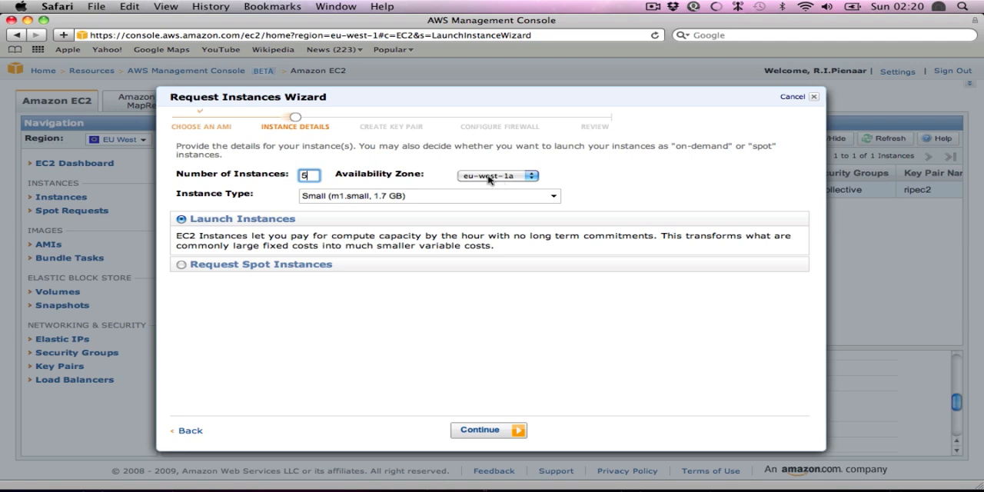
{"action": "mouse_move", "coordinate": [415, 377]}
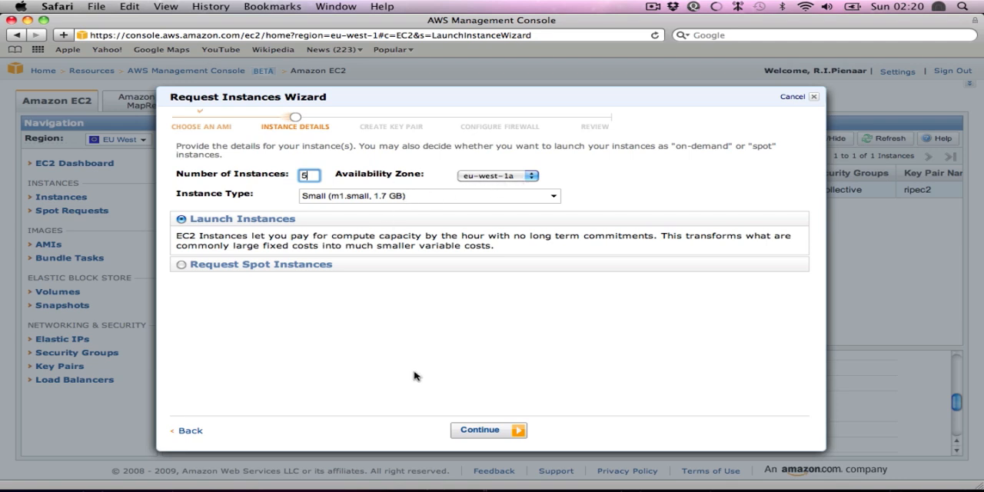
{"action": "left_click", "coordinate": [489, 429]}
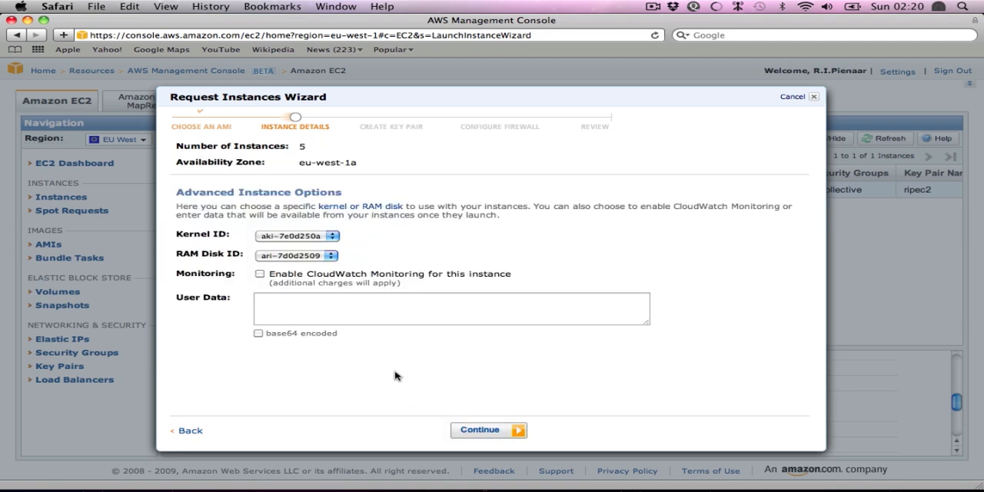
{"action": "type", "text": "mcollective=10.228.102.112"}
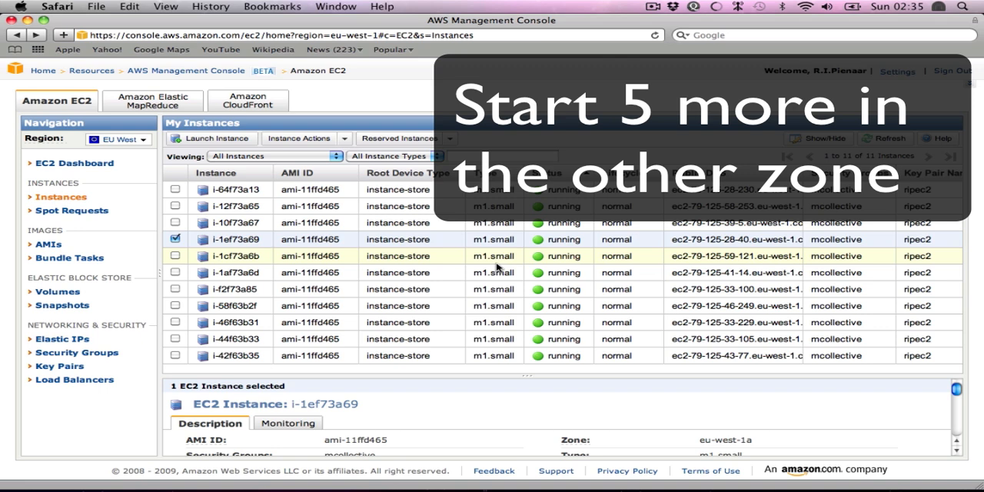
- In iTerm, run mc-ping --timeout 1, getting replies from all 11 nodes
{"action": "left_click", "coordinate": [336, 245]}
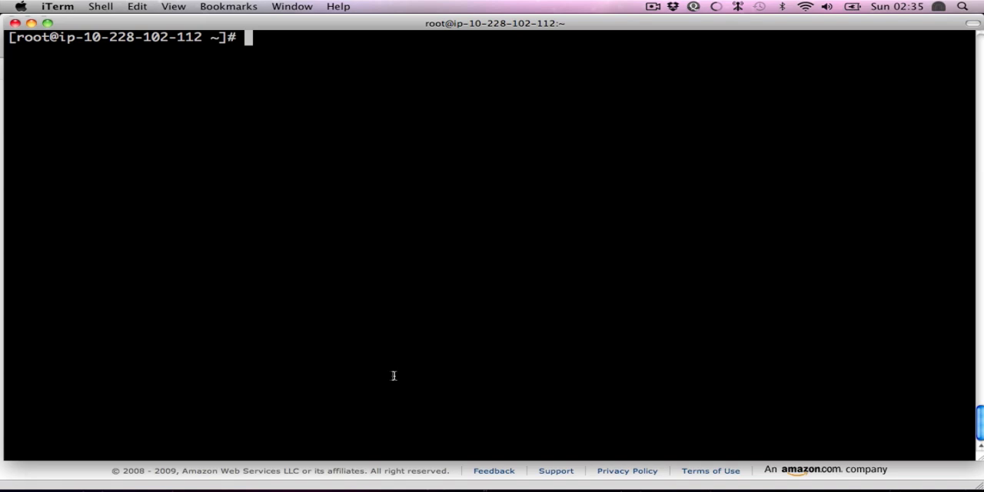
{"action": "type", "text": "mc-ping"}
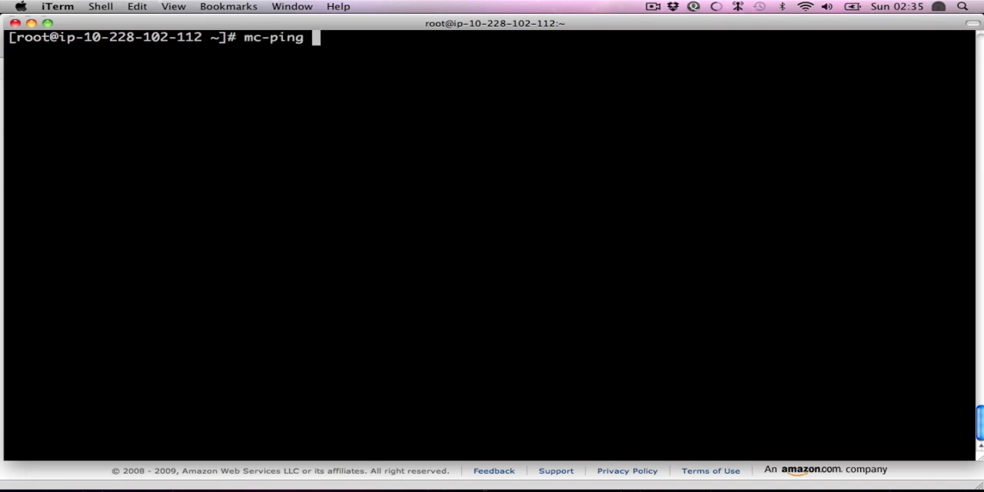
{"action": "type", "text": "--tim"}
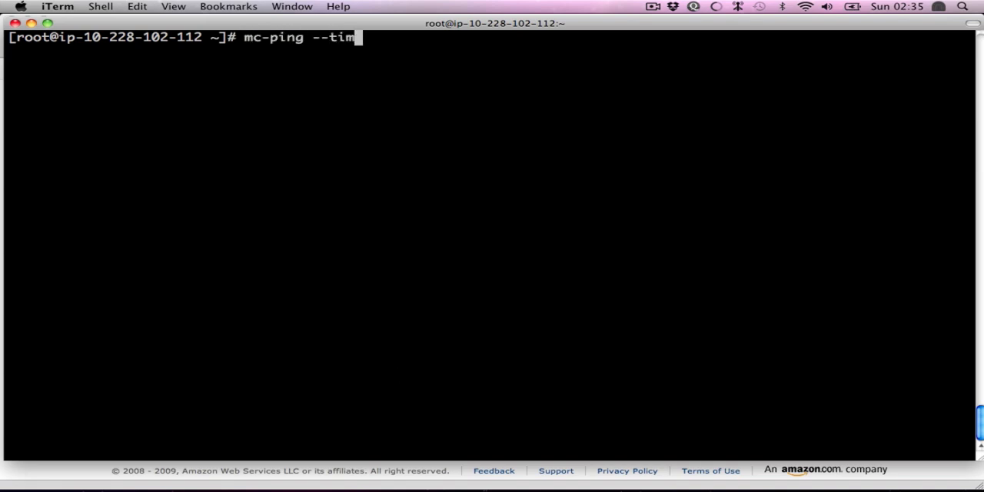
{"action": "key", "text": "Return"}
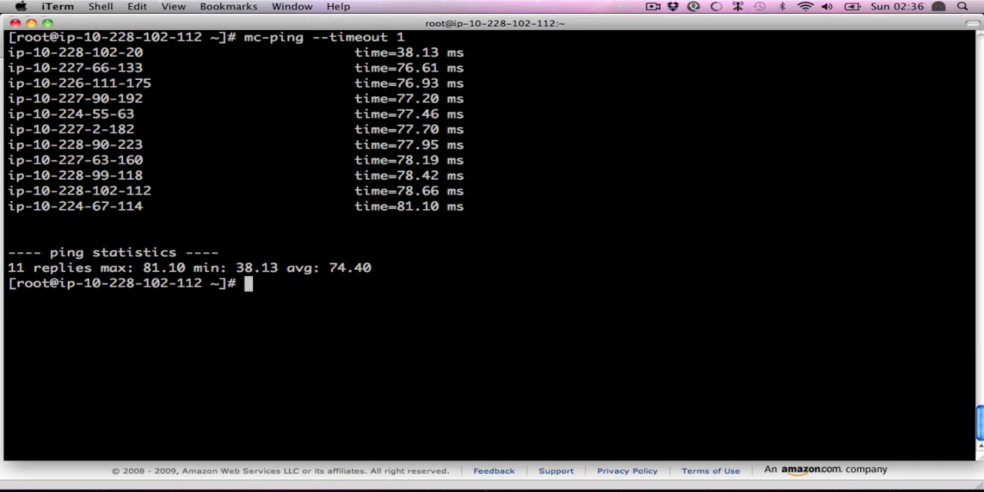
{"action": "type", "text": "fac"}
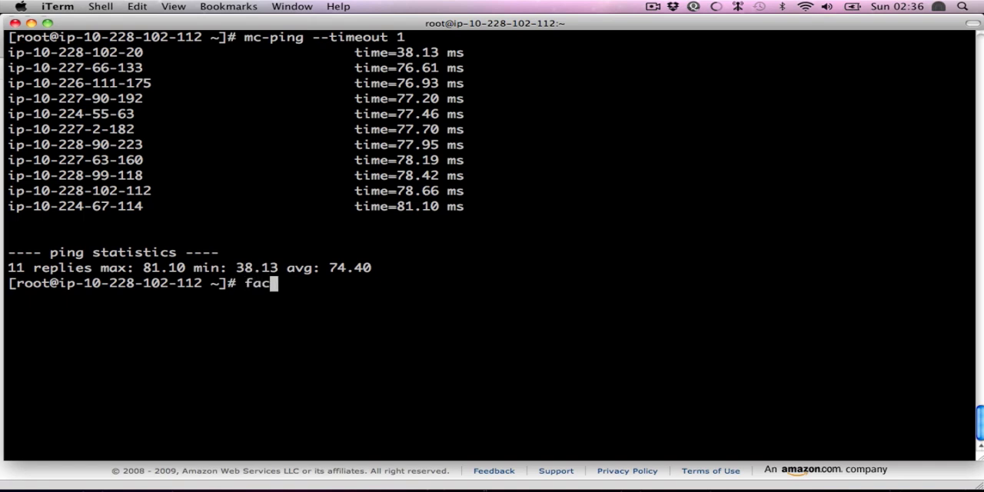
- Run a facter query piped through grep for the ec2 facts
{"action": "type", "text": "ter |"}
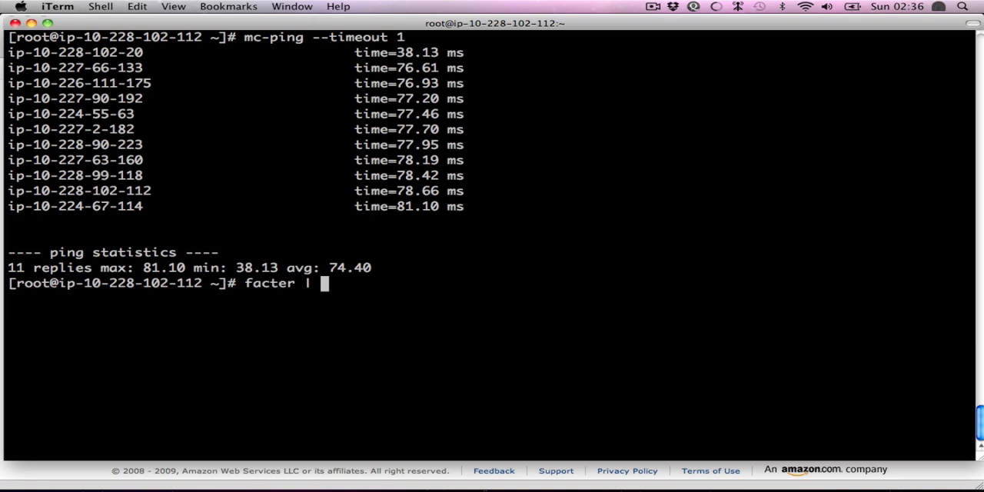
{"action": "type", "text": "grep ec2"}
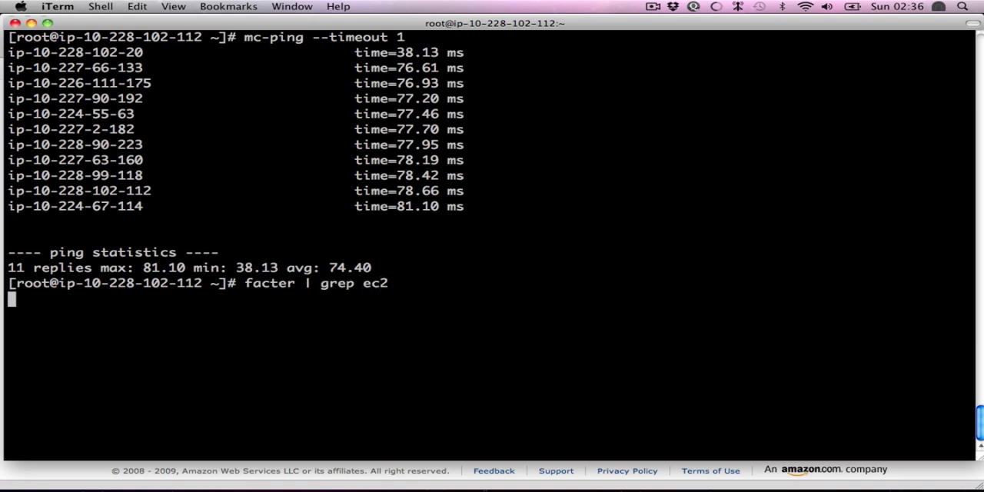
{"action": "key", "text": "Return"}
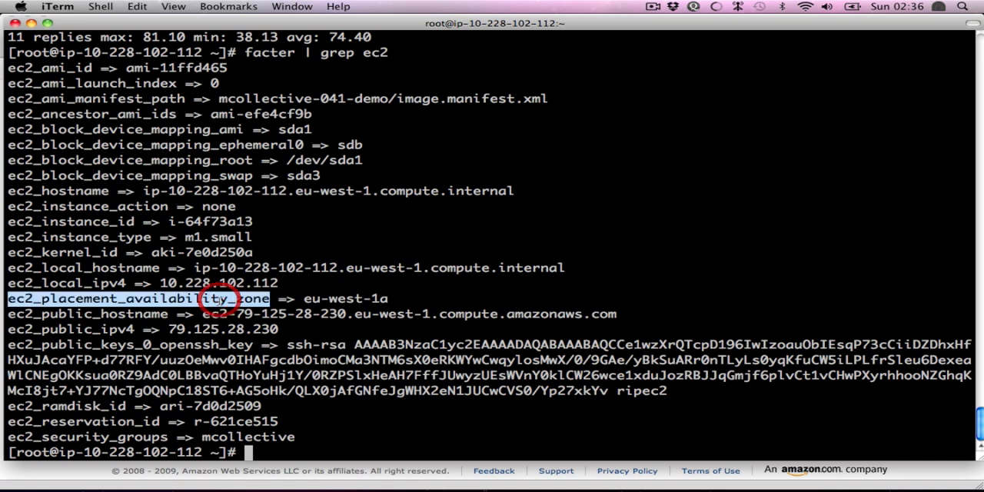
- Run mc-facts --timeout 1 ec2_placement_availability_zone to report nodes per zone
{"action": "type", "text": "m"}
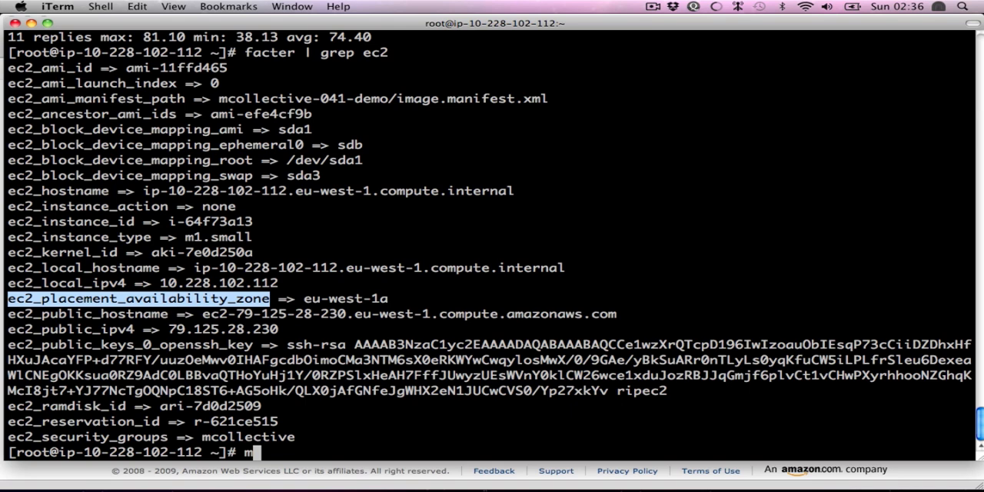
{"action": "type", "text": "c-facts"}
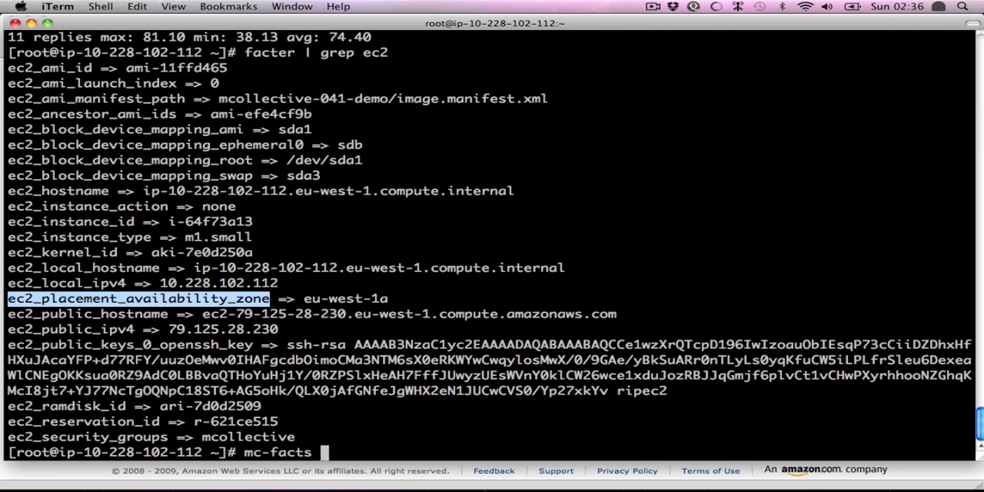
{"action": "type", "text": "--timeout 1 ec2_placement_availability_zone"}
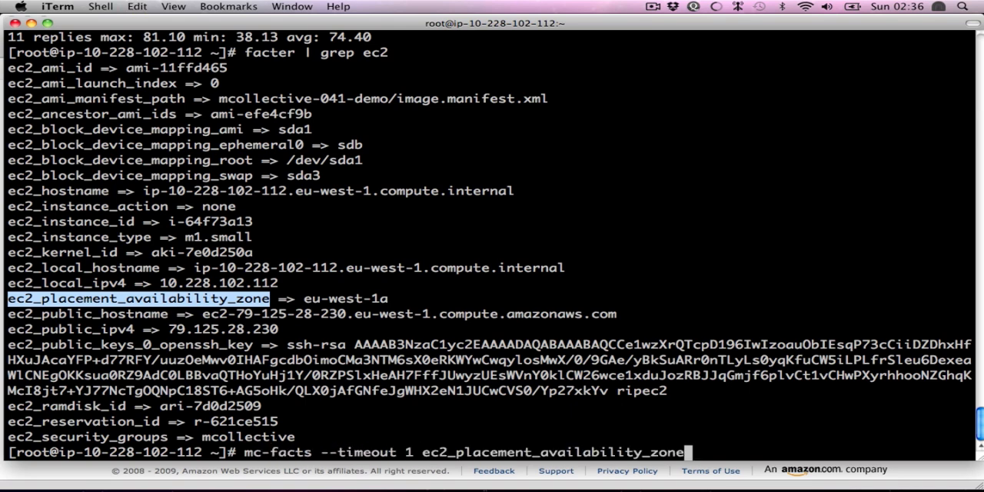
{"action": "key", "text": "Return"}
{"action": "type", "text": "facter|grep role"}
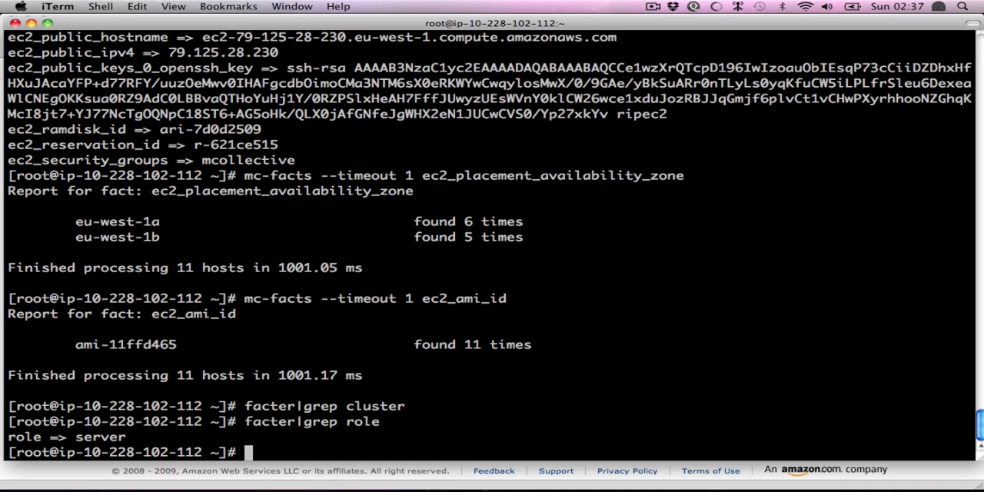
- Query httpd package status with mc-package filtered to eu-west-1a; all 6 hosts report it absent
{"action": "type", "text": "mc-package"}
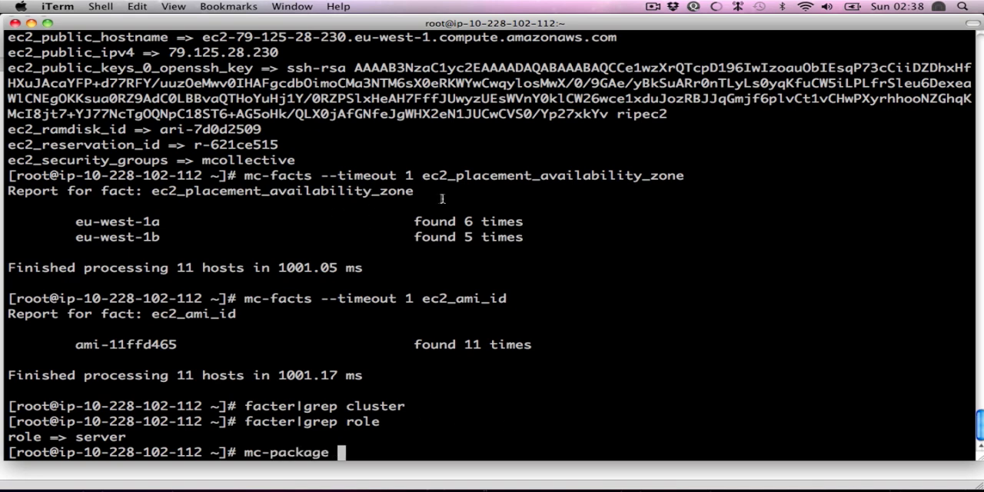
{"action": "type", "text": "--"}
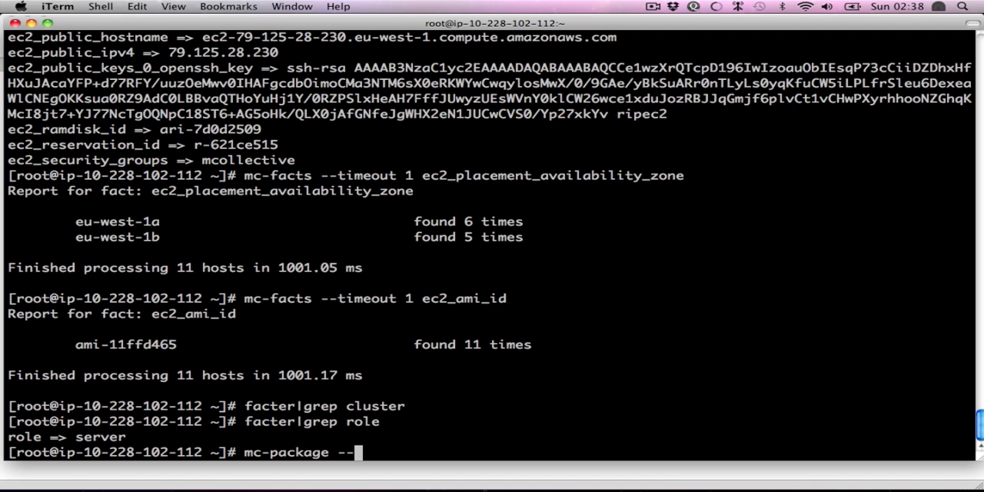
{"action": "type", "text": "with-fact"}
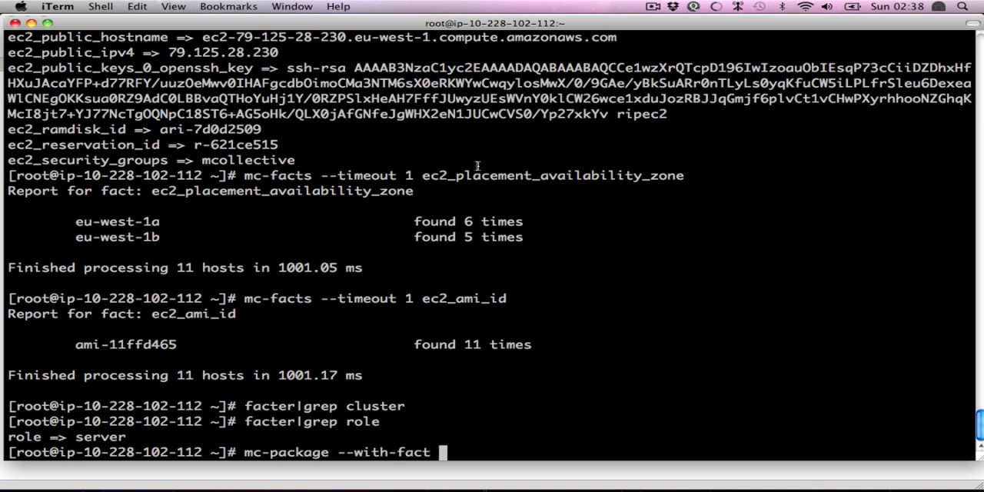
{"action": "type", "text": "ec2_placement_availability_zone="}
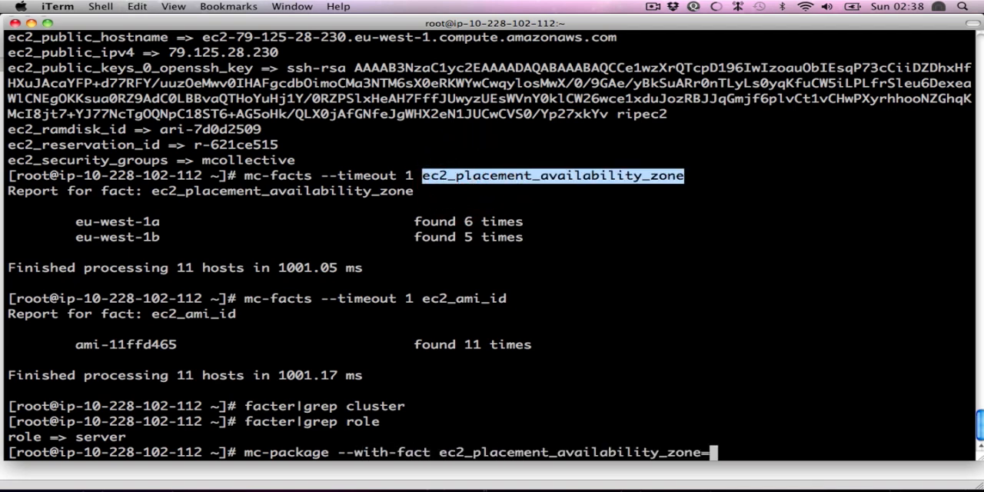
{"action": "double_click", "coordinate": [117, 222]}
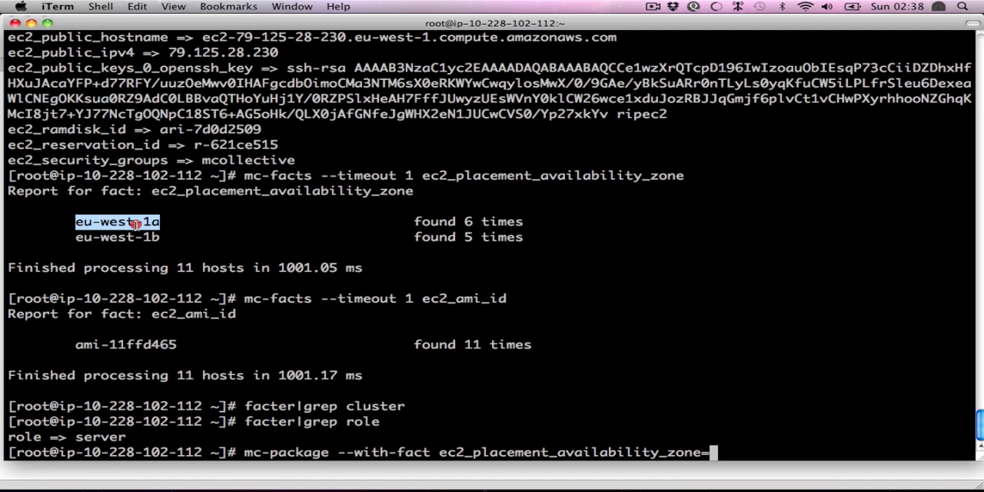
{"action": "type", "text": "eu-west-1a"}
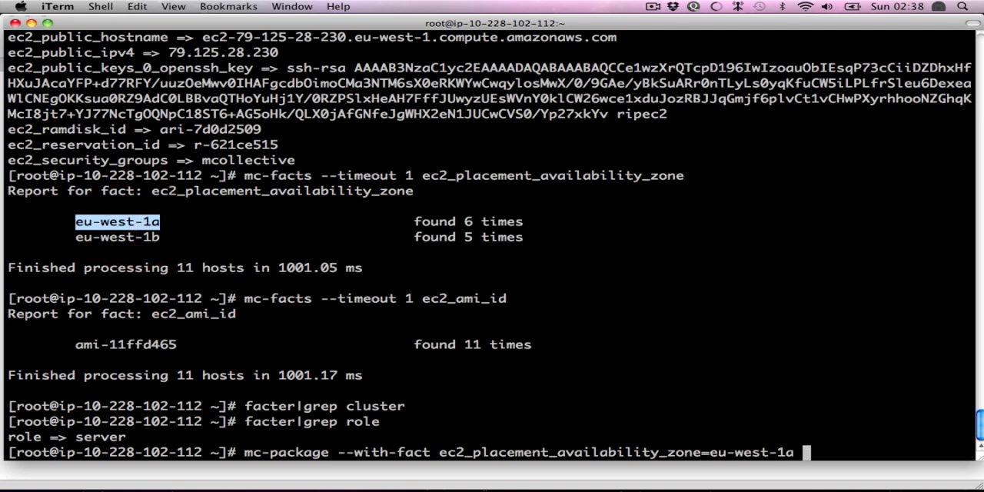
{"action": "type", "text": "status httpd"}
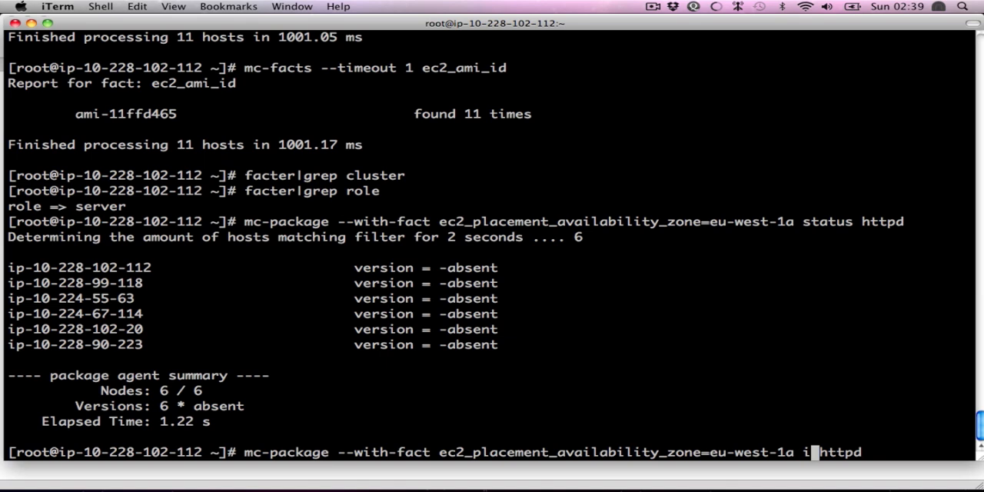
- Install httpd 2.2.3-31.el5.centos.2 on the 6 eu-west-1a hosts with mc-package and review the output
{"action": "type", "text": "nstall"}
{"action": "key", "text": "Return"}
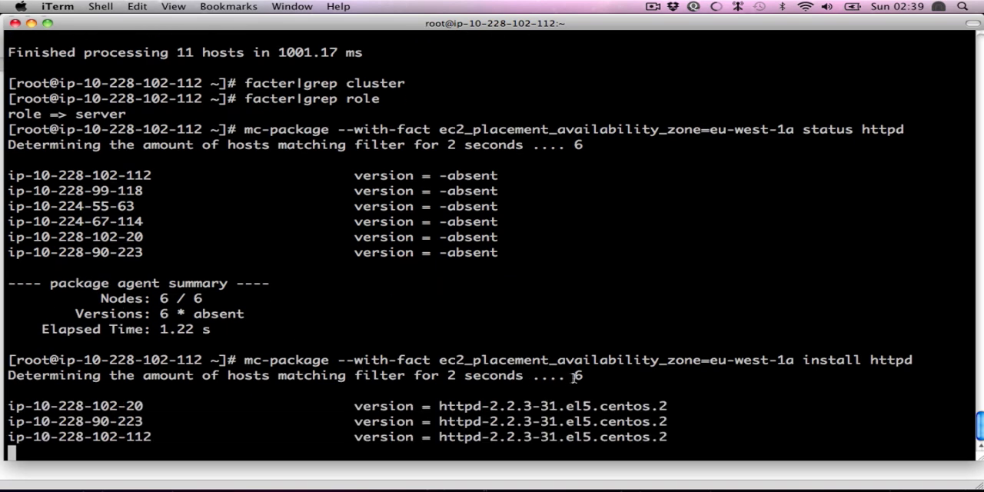
{"action": "scroll", "scroll_direction": "down", "scroll_amount": 3}
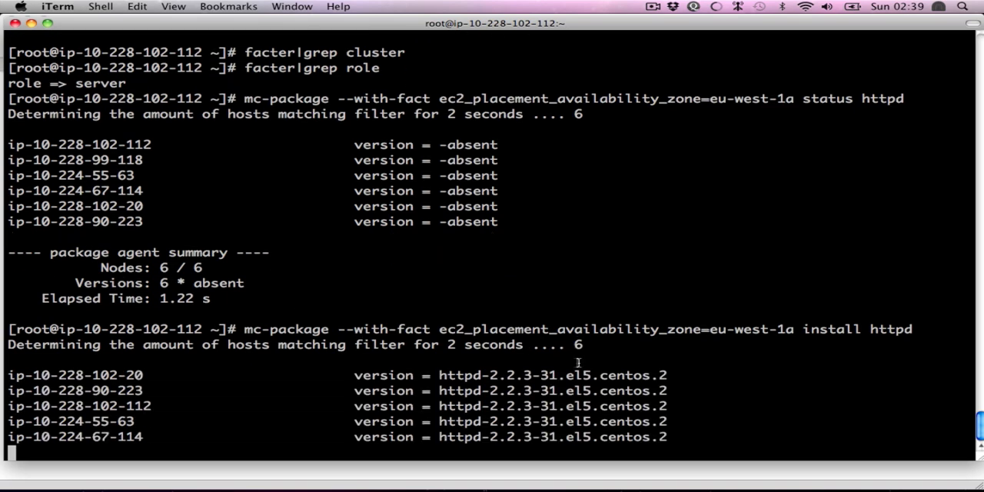
{"action": "scroll", "scroll_direction": "down", "scroll_amount": 3}
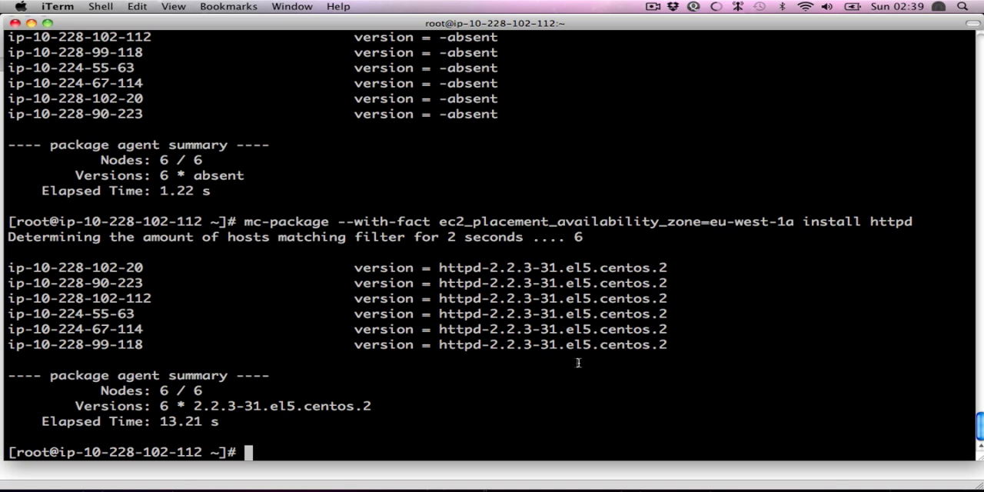
- Check httpd service status with mc-service filtered to eu-west-1a; all 6 hosts report stopped
{"action": "type", "text": "mc-service"}
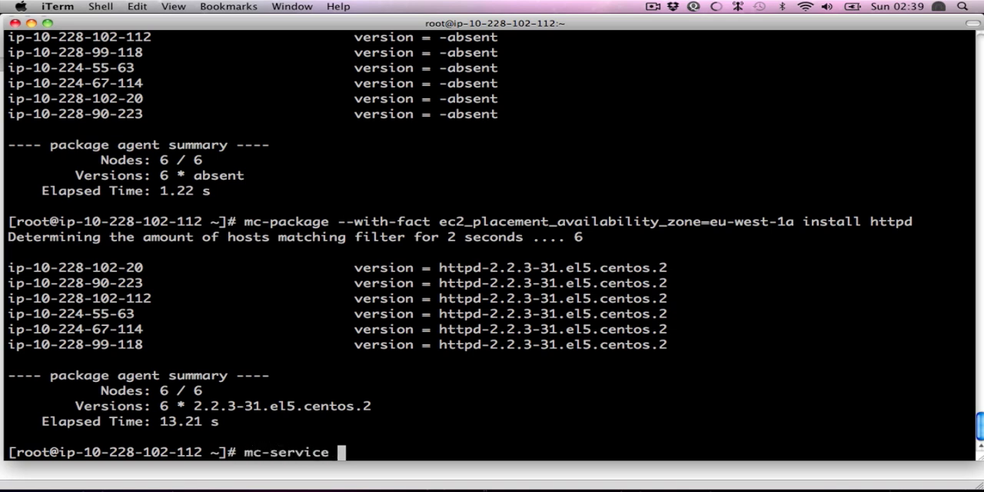
{"action": "type", "text": "facter|grep role"}
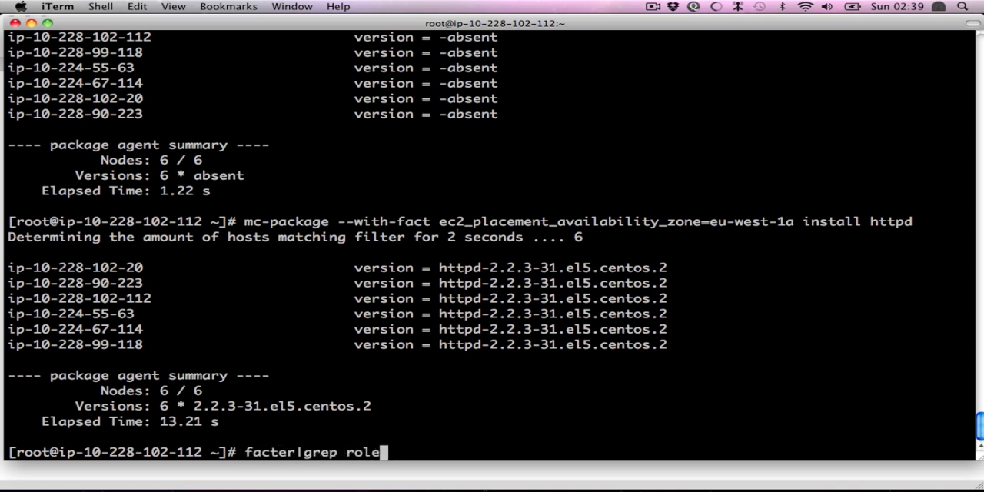
{"action": "type", "text": "mc-package --with-fact ec2_placement_availability_zone=eu-west-1a status httpd"}
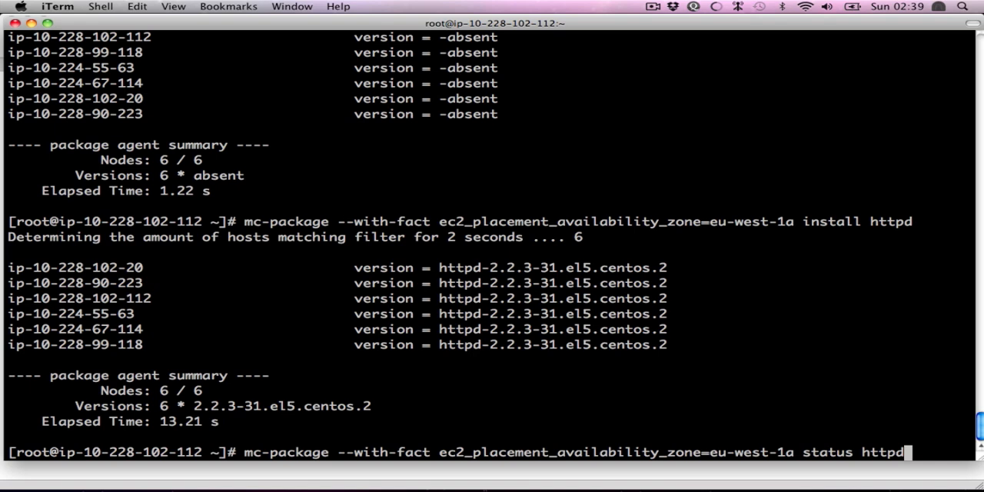
{"action": "key", "text": "Backspace"}
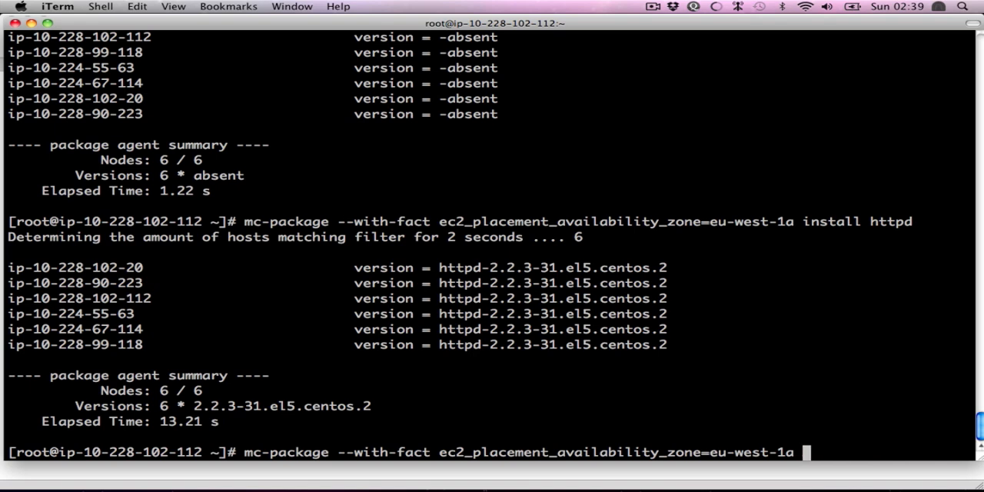
{"action": "type", "text": "httpd status"}
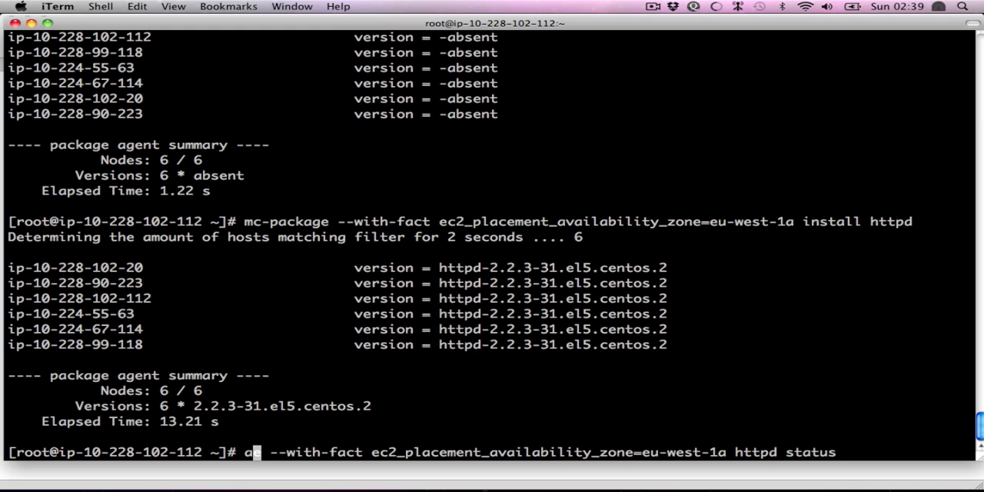
{"action": "type", "text": "mc-service"}
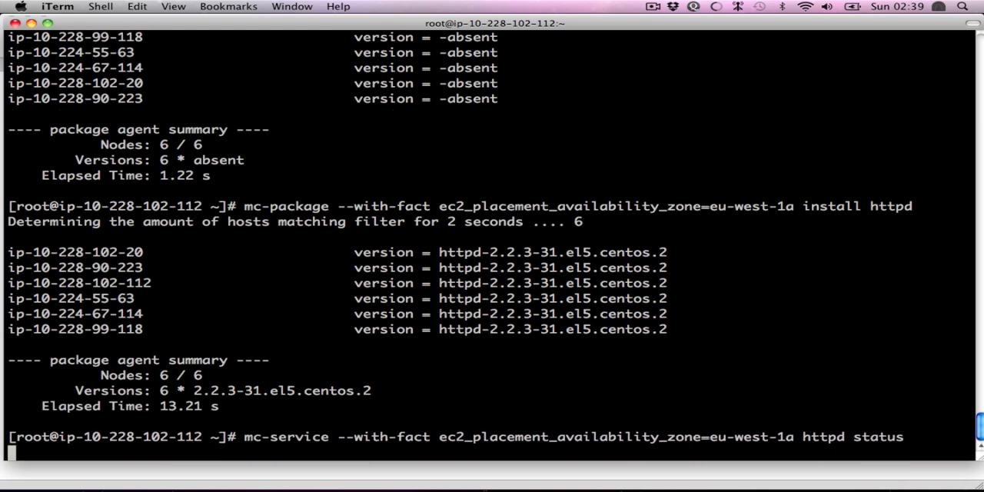
{"action": "key", "text": "Return"}
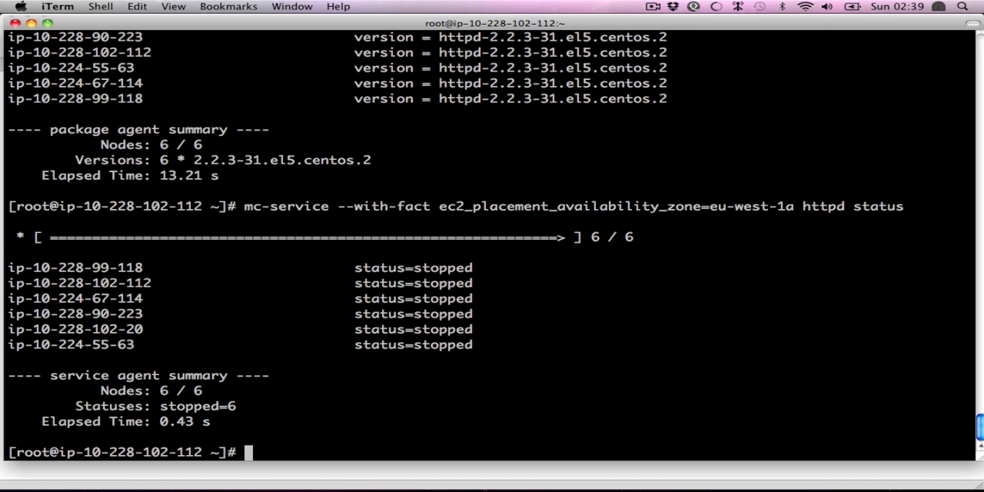
- Check httpd status unfiltered across all 11 hosts, all stopped, and prepare the zone-filtered command again
{"action": "key", "text": "Up"}
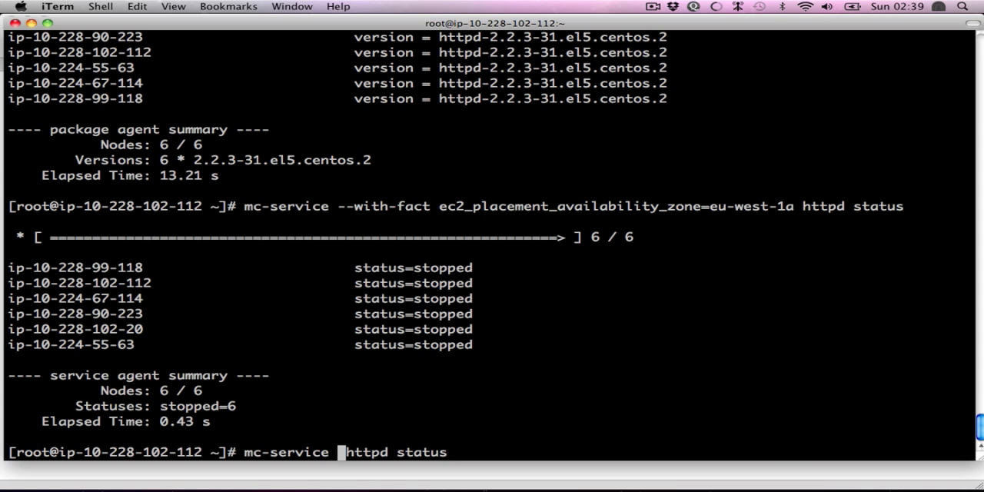
{"action": "key", "text": "Return"}
{"action": "type", "text": "y"}
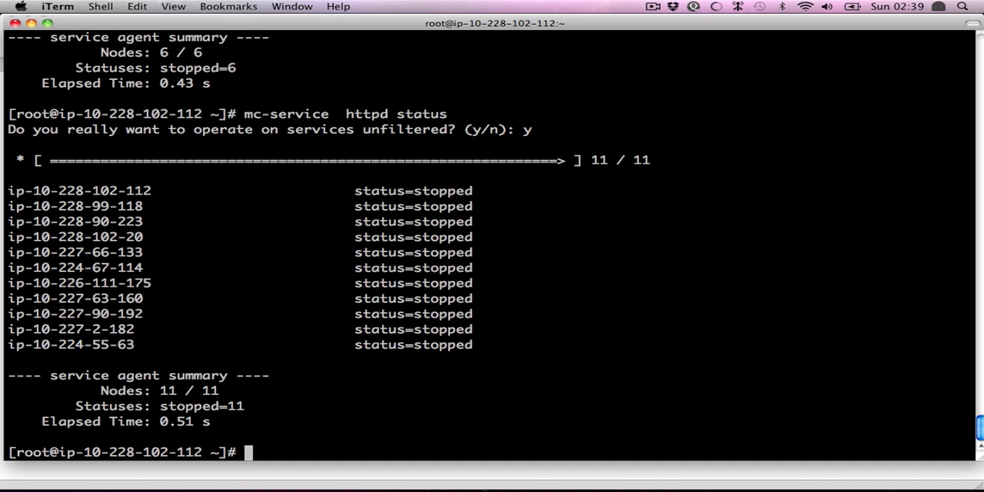
{"action": "type", "text": "mc-service --with-fact ec2_placement_availability_zone=eu-west-1a httpd status"}
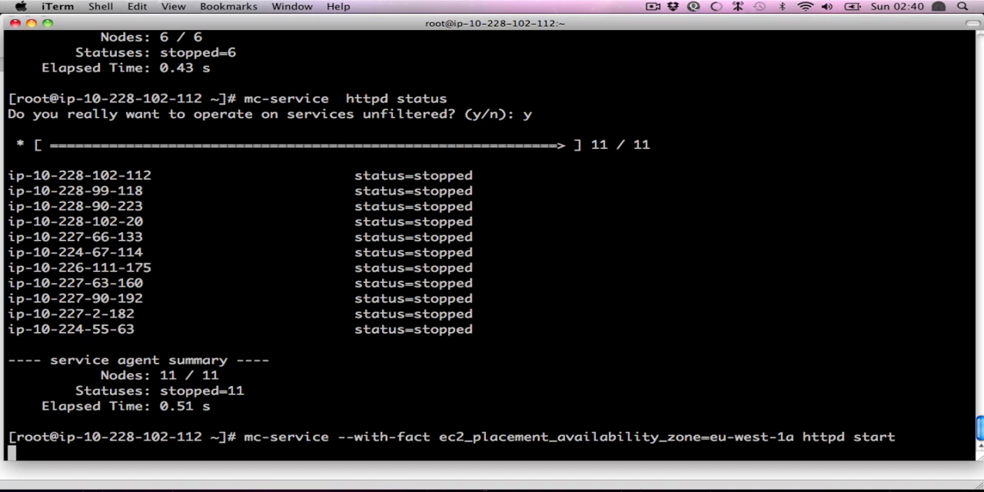
- Start httpd on the 6 eu-west-1a hosts, then check all hosts unfiltered: 6 running, 5 stopped
{"action": "key", "text": "Return"}
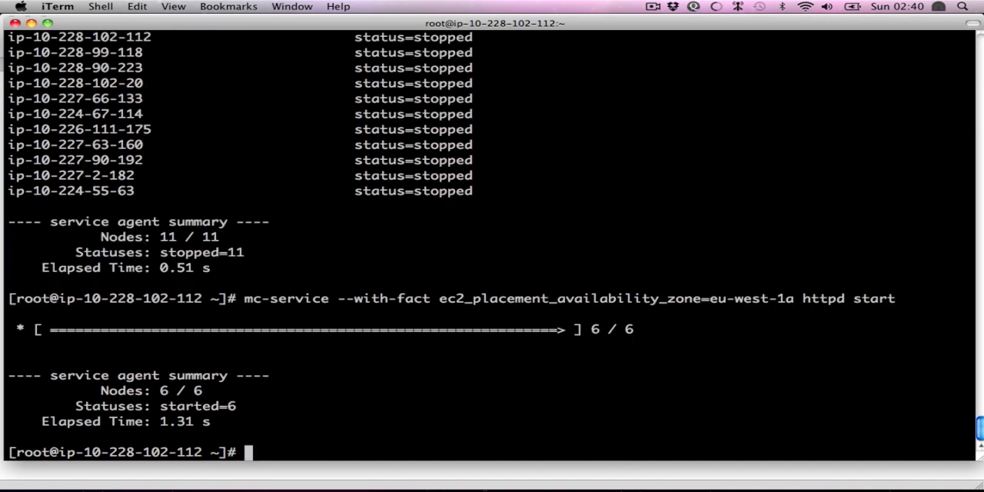
{"action": "type", "text": "mc-service --with-fact ec2_placement_availability_zone=eu-west-1a httpd status"}
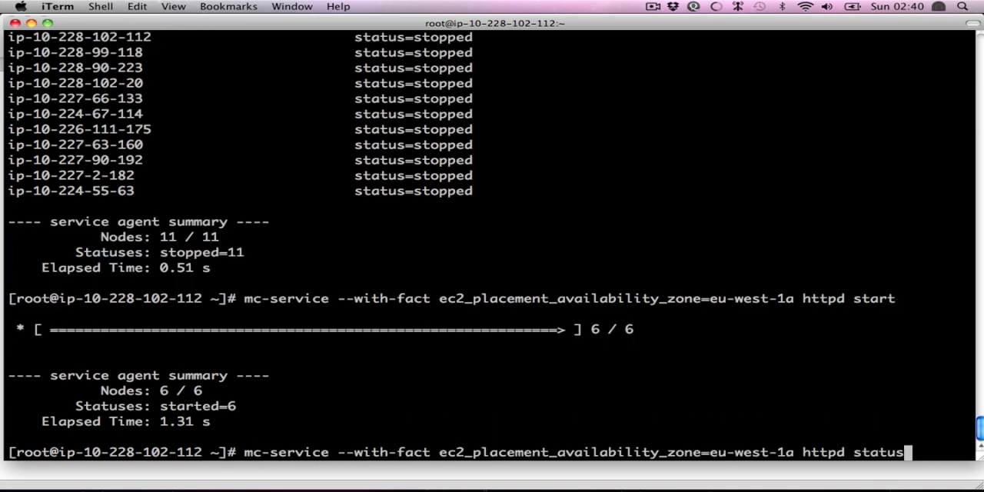
{"action": "key", "text": "Return"}
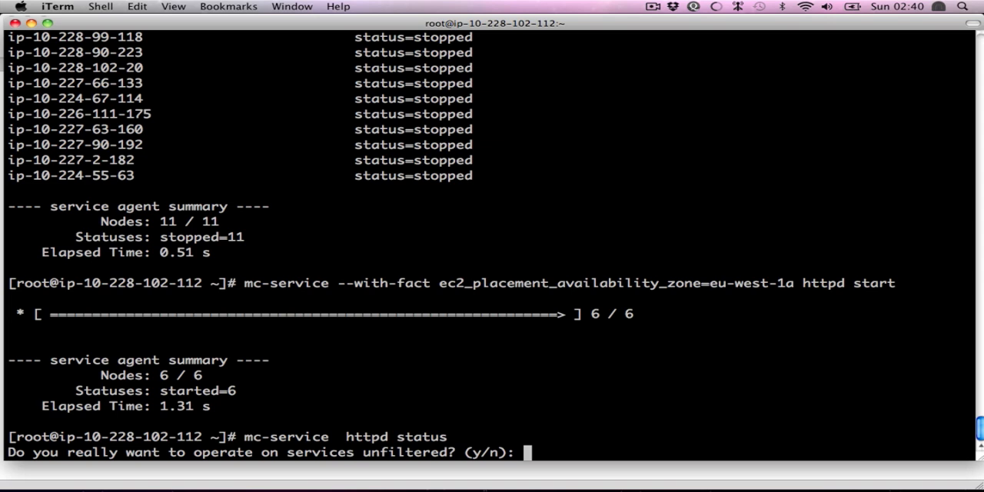
{"action": "type", "text": "y"}
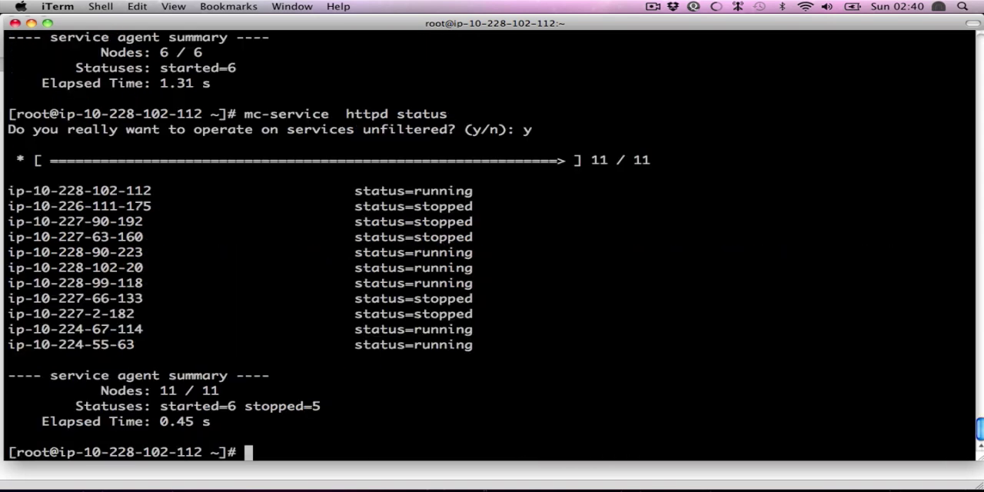
{"action": "mouse_move", "coordinate": [544, 304]}
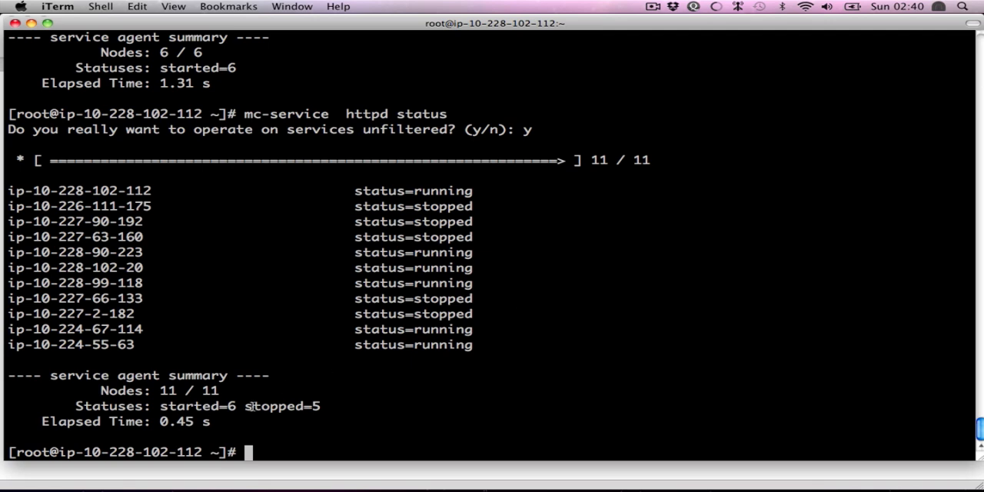
{"action": "mouse_move", "coordinate": [344, 386]}
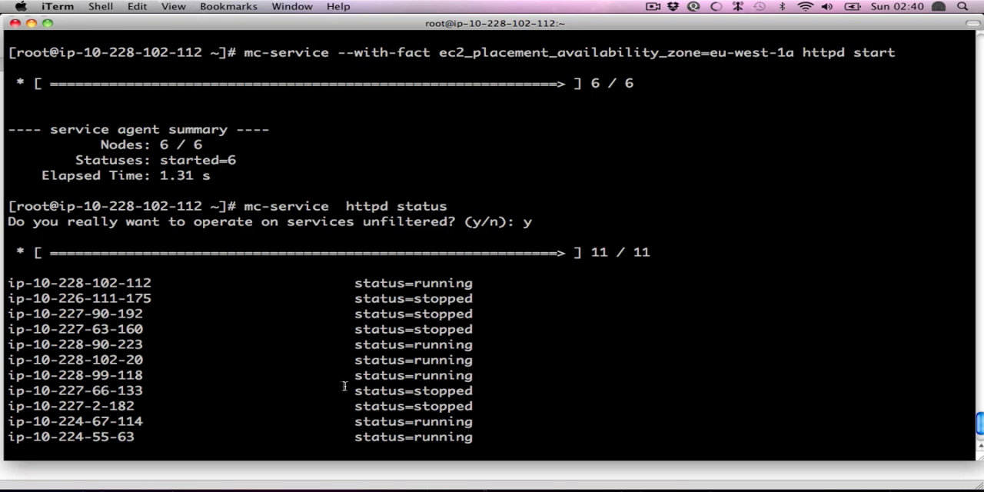
- Enter another unfiltered mc-service httpd status command for all 11 instances
{"action": "scroll", "scroll_direction": "down", "scroll_amount": 3}
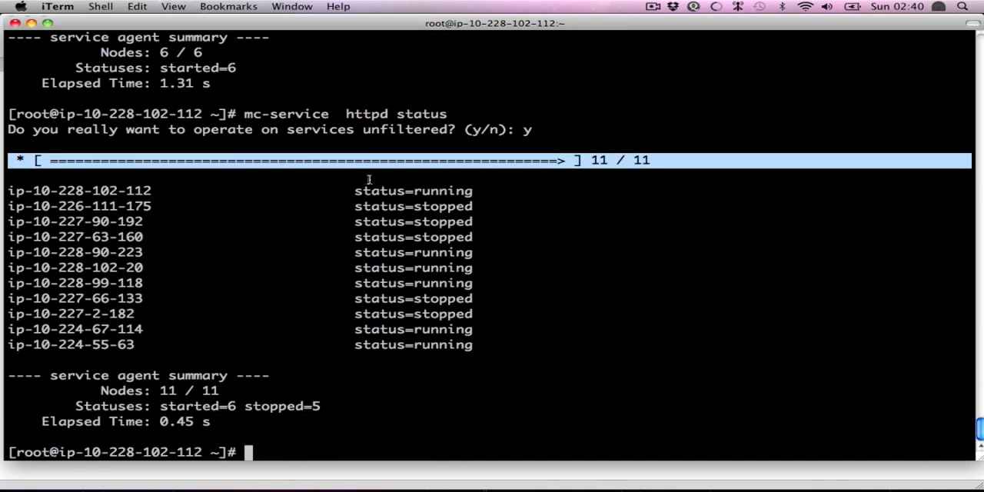
{"action": "mouse_move", "coordinate": [269, 194]}
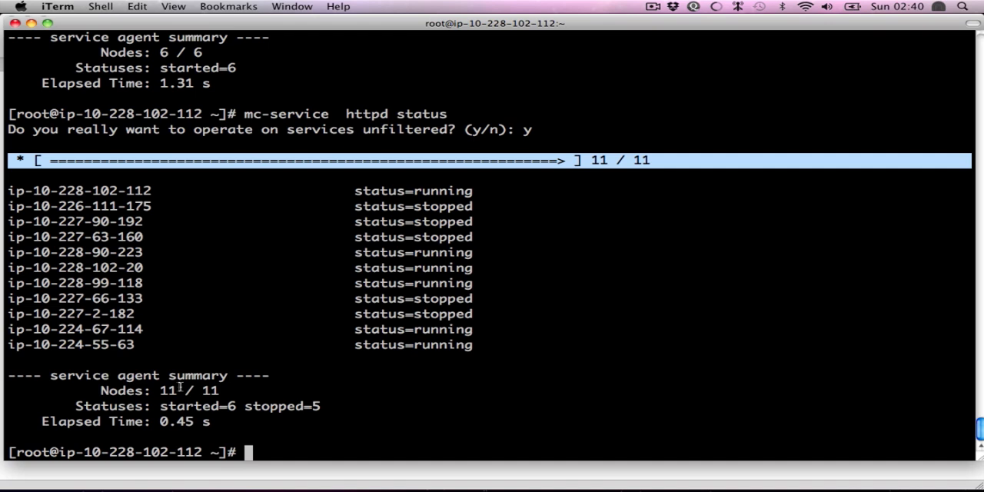
{"action": "type", "text": "mc-service  httpd status"}
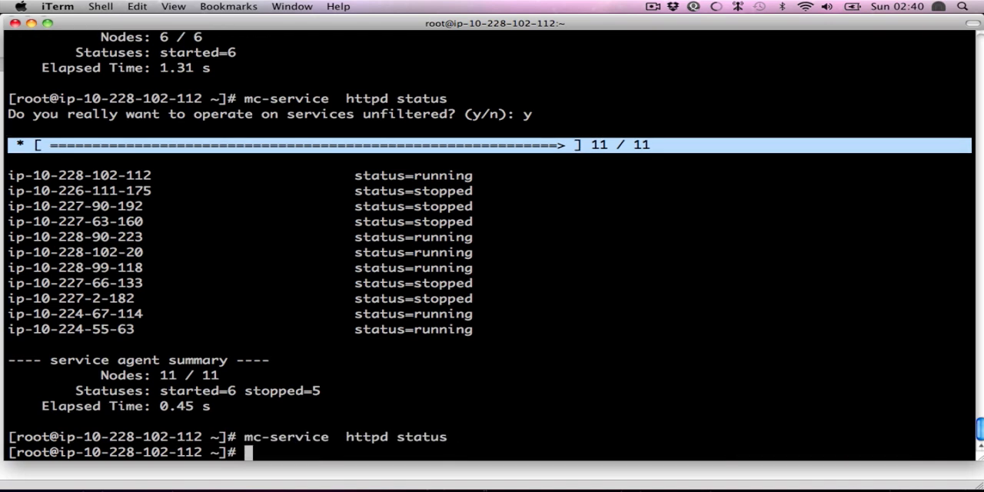
- Restart httpd on the eu-west-1a hosts with mc-service; all 6 report started
{"action": "type", "text": "mc-service --with-fact ec2_placement_availability_zone=eu-west-1a httpd start"}
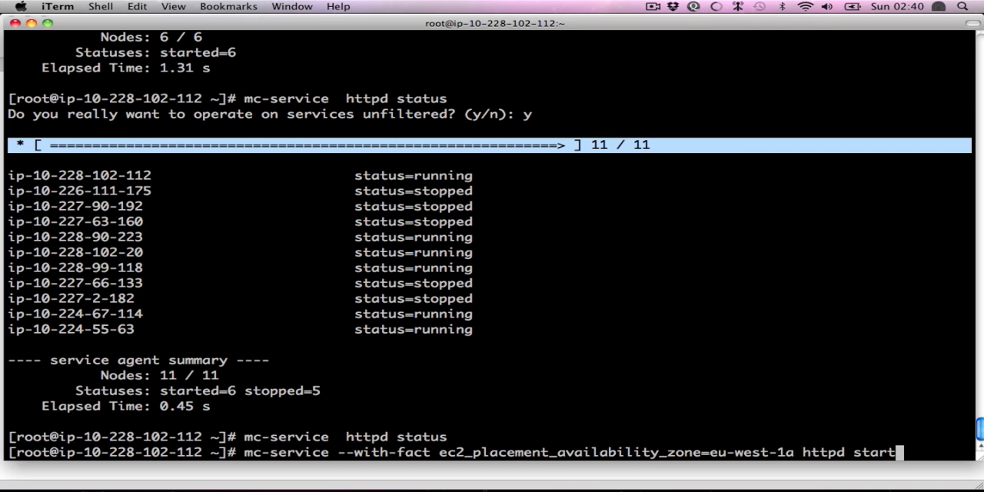
{"action": "key", "text": "backspace"}
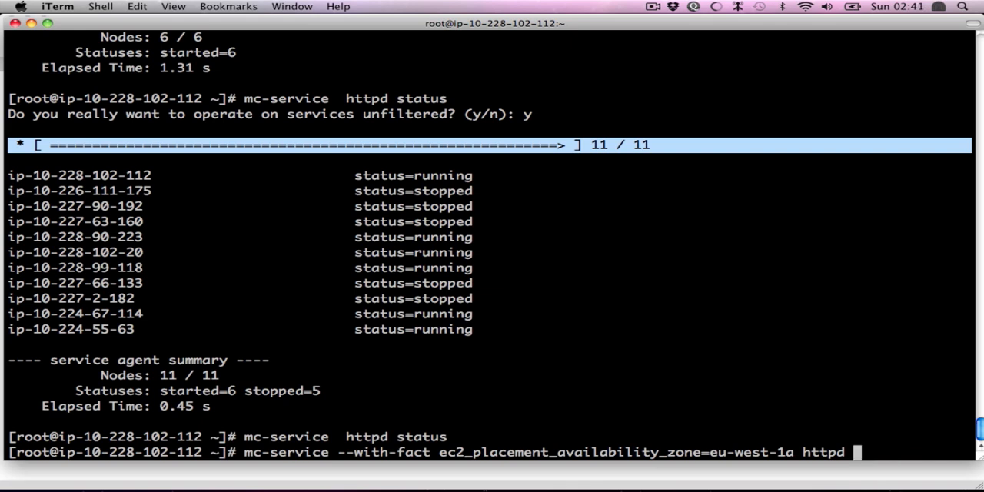
{"action": "type", "text": "restart"}
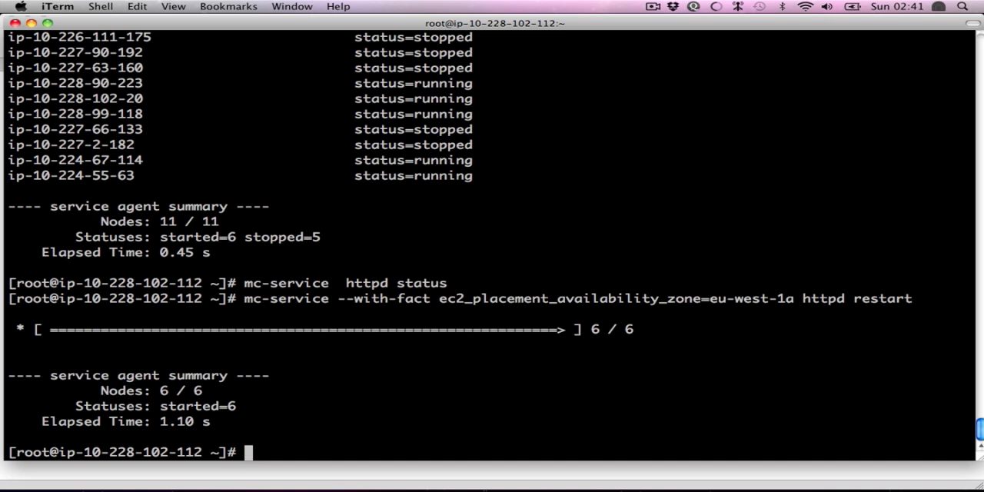
{"action": "type", "text": "mc-service --with-fact ec2_placement_availability_zone=eu-west-1a httpd restart"}
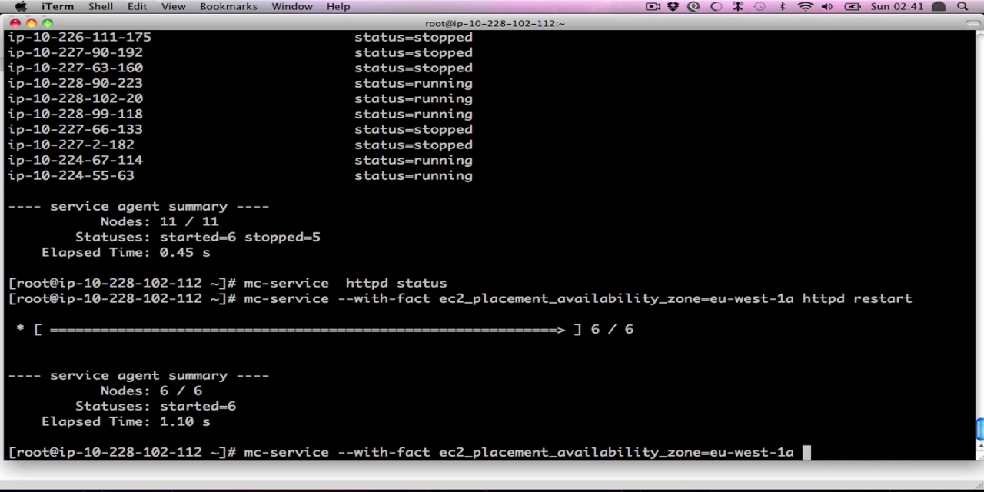
- Run mc-nrpe check_load on the eu-west-1a hosts, getting 6 OK, and highlight the check_load word
{"action": "type", "text": "check_load"}
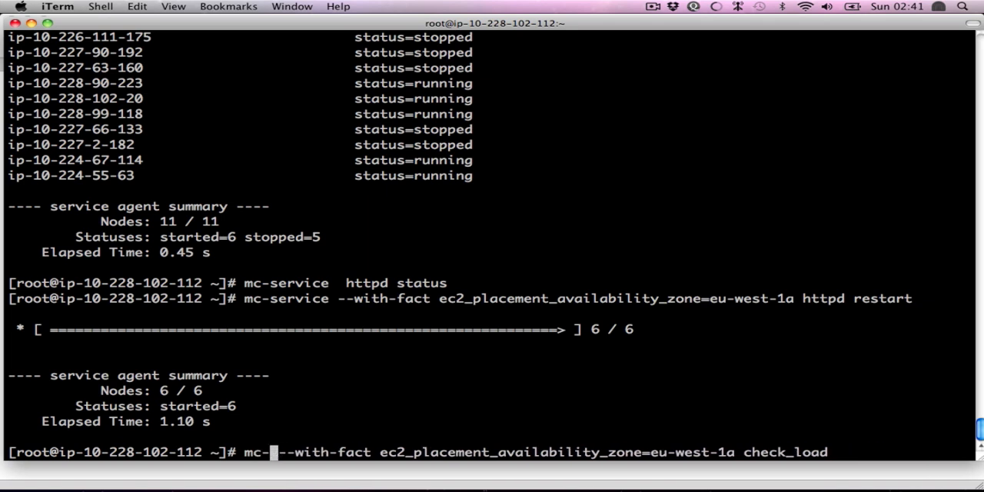
{"action": "type", "text": "nrpe"}
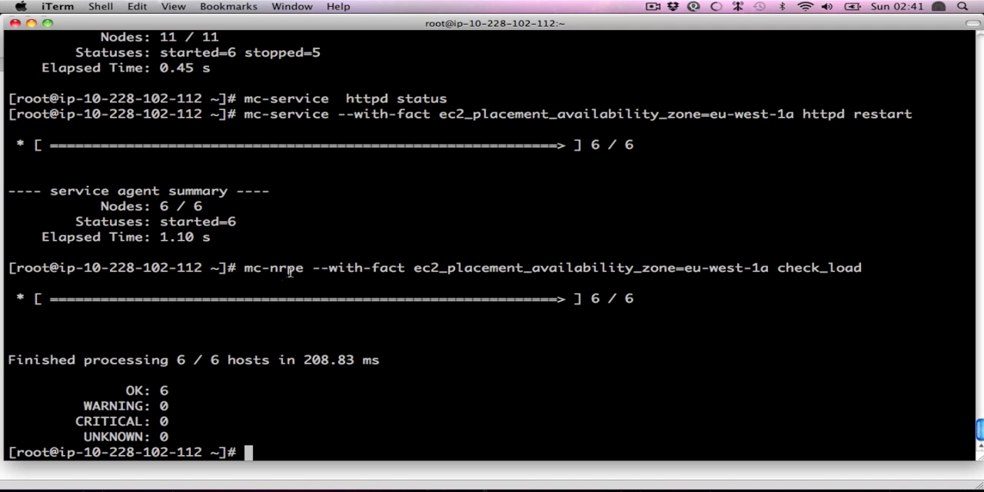
{"action": "double_click", "coordinate": [818, 268]}
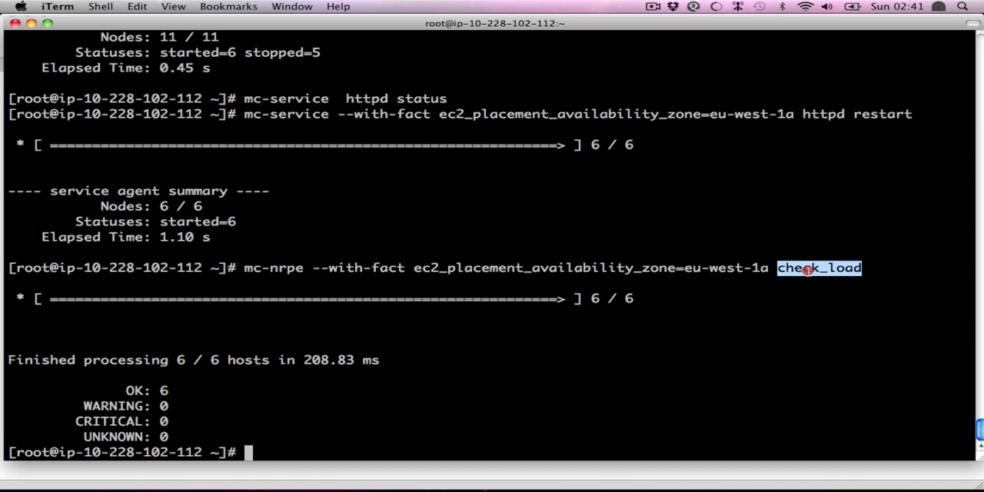
{"action": "mouse_move", "coordinate": [709, 268]}
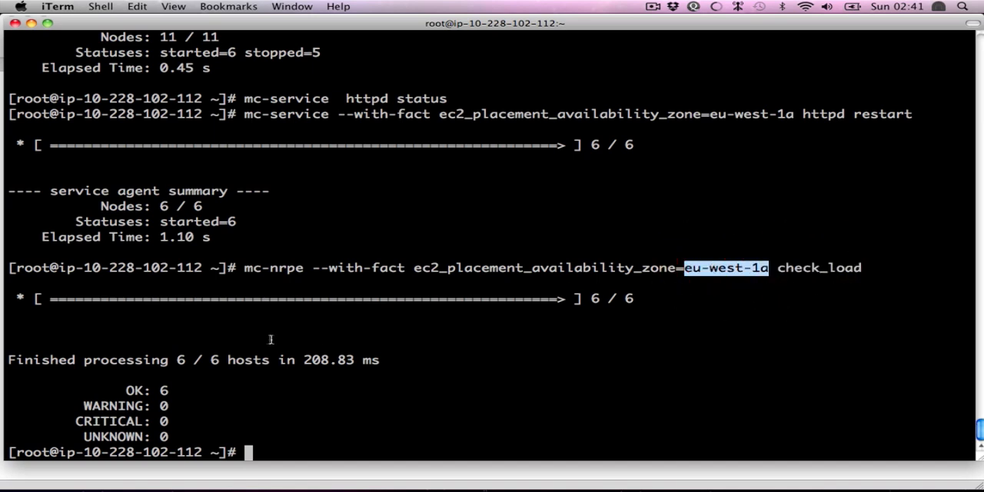
{"action": "mouse_move", "coordinate": [230, 360]}
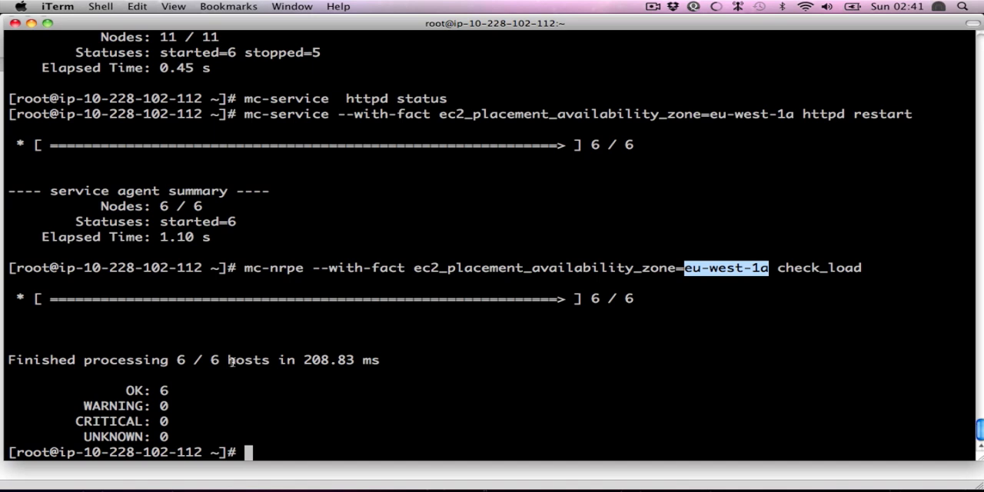
{"action": "key", "text": "ctrl+r"}
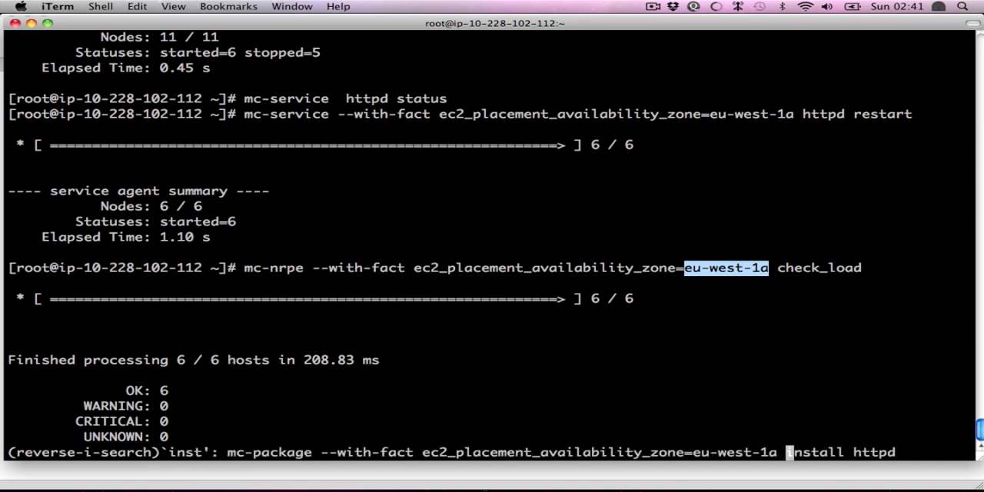
- Recall the mc-package install command, switch it to eu-west-1b and install httpd on those 5 hosts
{"action": "type", "text": "b"}
{"action": "key", "text": "Return"}
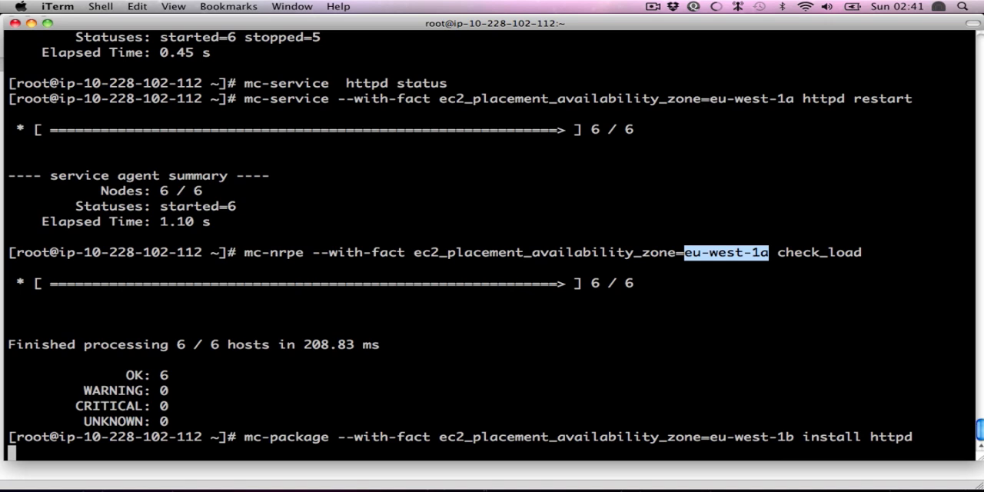
{"action": "key", "text": "Return"}
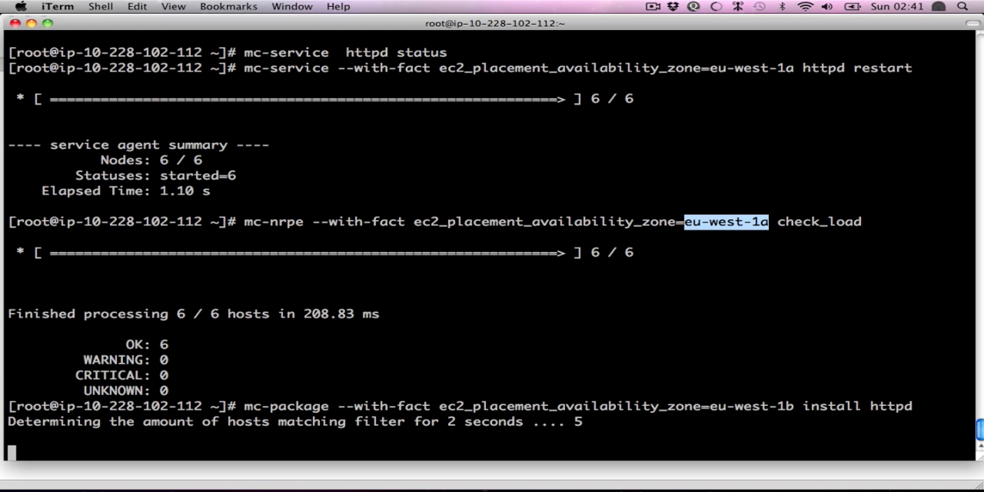
{"action": "scroll", "scroll_direction": "down", "scroll_amount": 3}
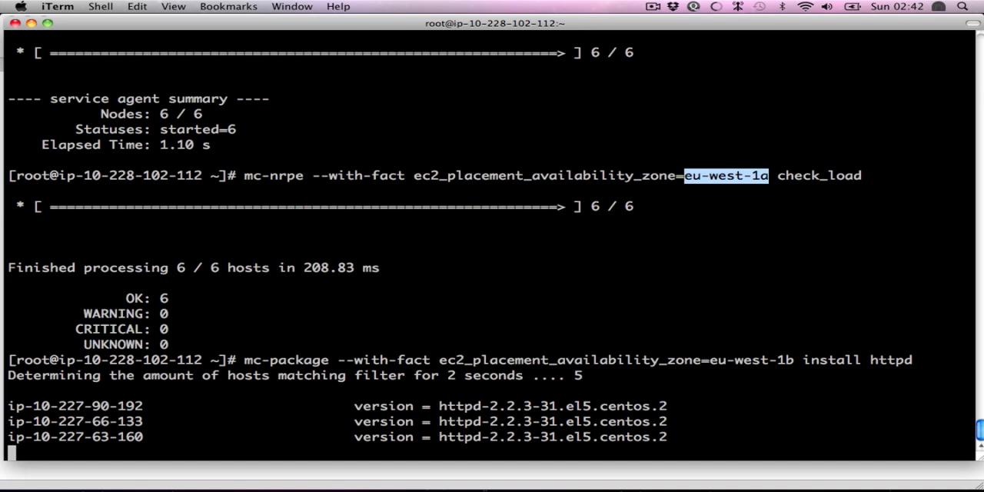
{"action": "scroll", "scroll_direction": "down", "scroll_amount": 3}
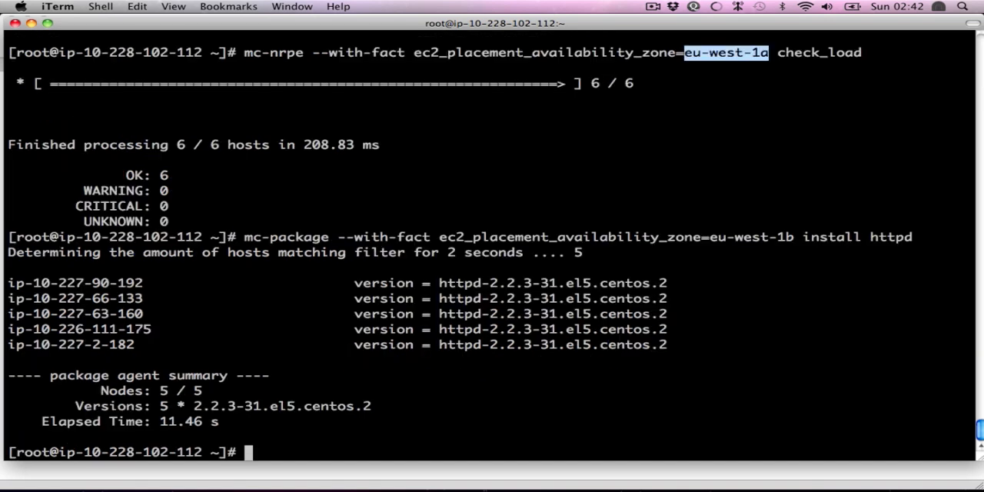
{"action": "key", "text": "ctrl+r"}
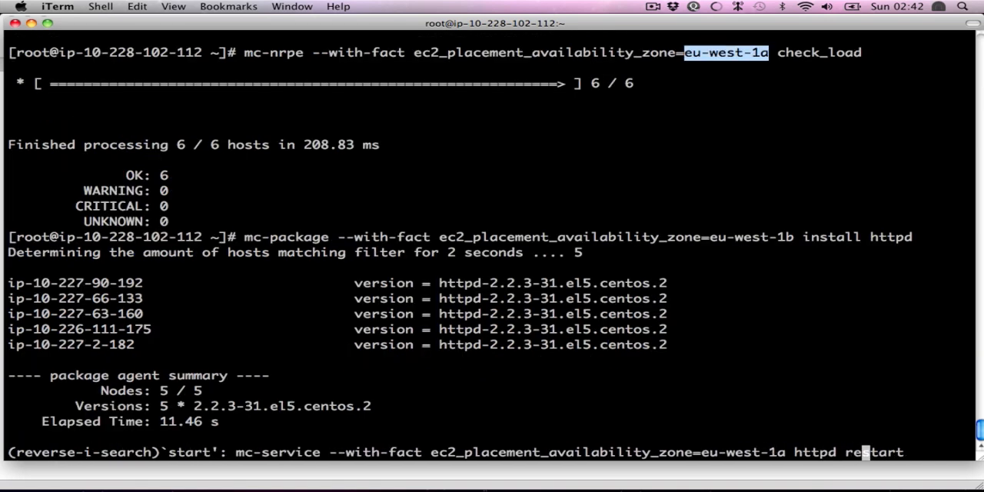
- Restart httpd on the eu-west-1b hosts, then check status unfiltered: all 11 running
{"action": "type", "text": "b"}
{"action": "key", "text": "Return"}
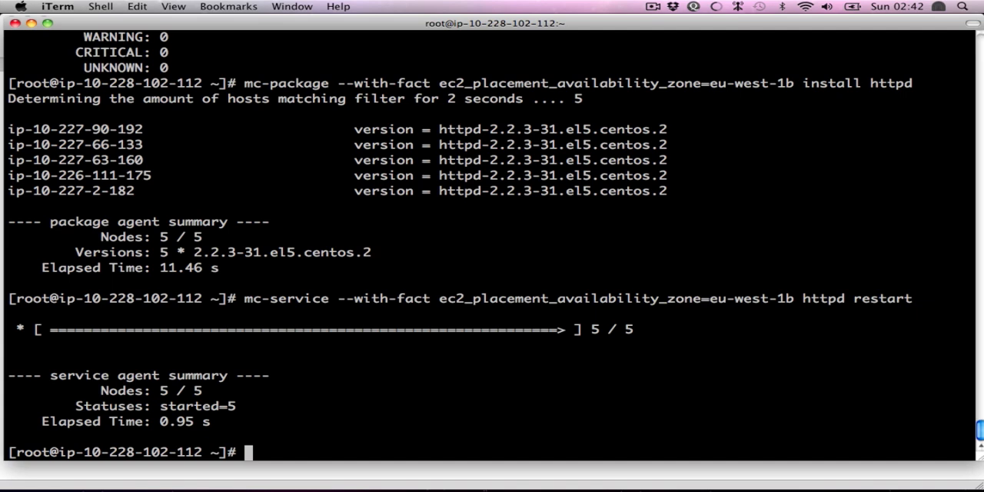
{"action": "type", "text": "mc-service --with-fact ec2_placement_availability_zone=eu-west-1b httpd stat"}
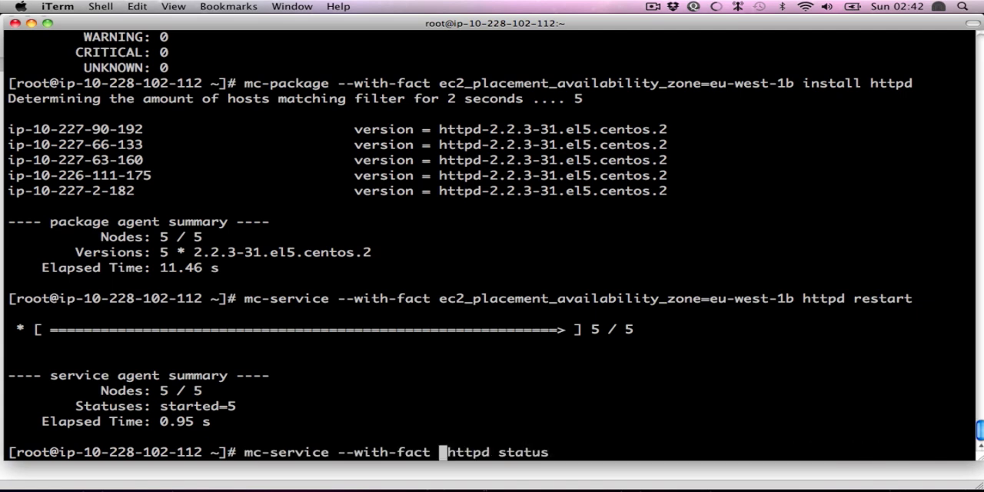
{"action": "key", "text": "Return"}
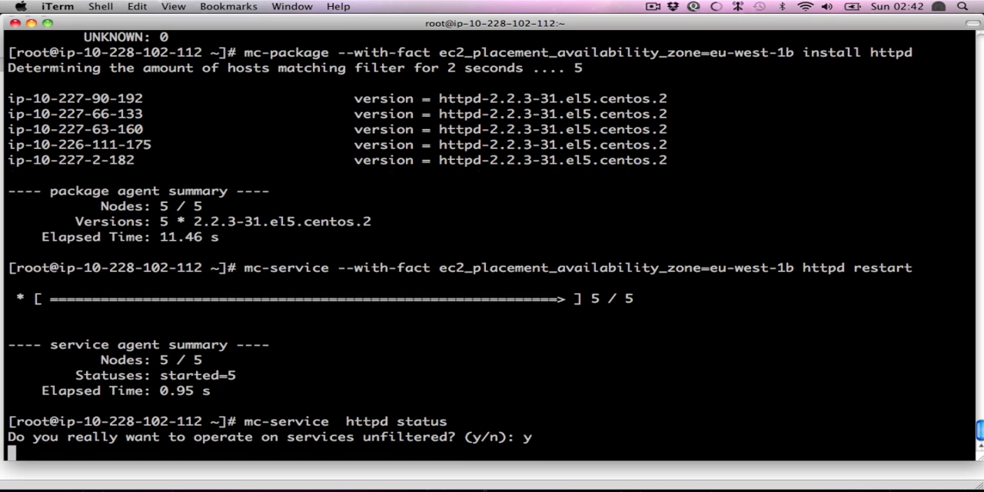
{"action": "key", "text": "Return"}
{"action": "type", "text": "che"}
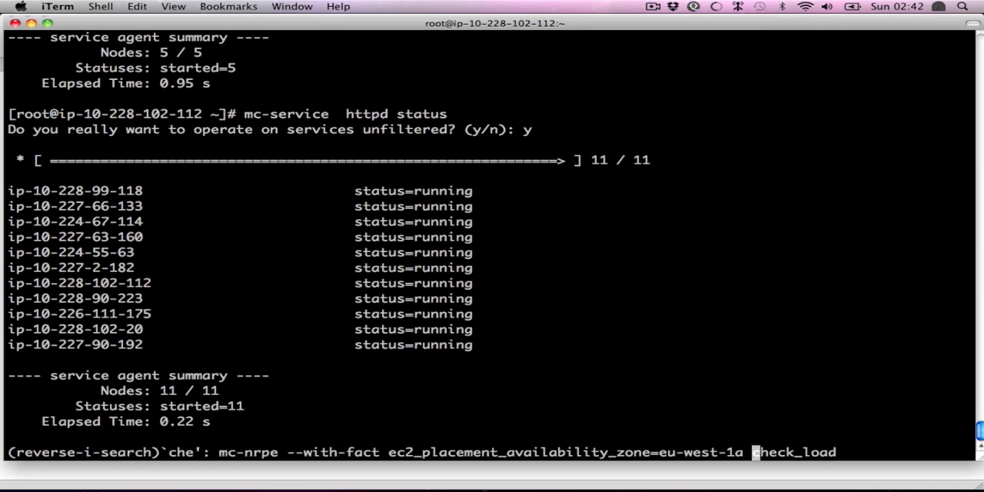
- Recall and run mc-nrpe check_load for eu-west-1b, reporting 5 OK
{"action": "type", "text": "b"}
{"action": "key", "text": "Return"}
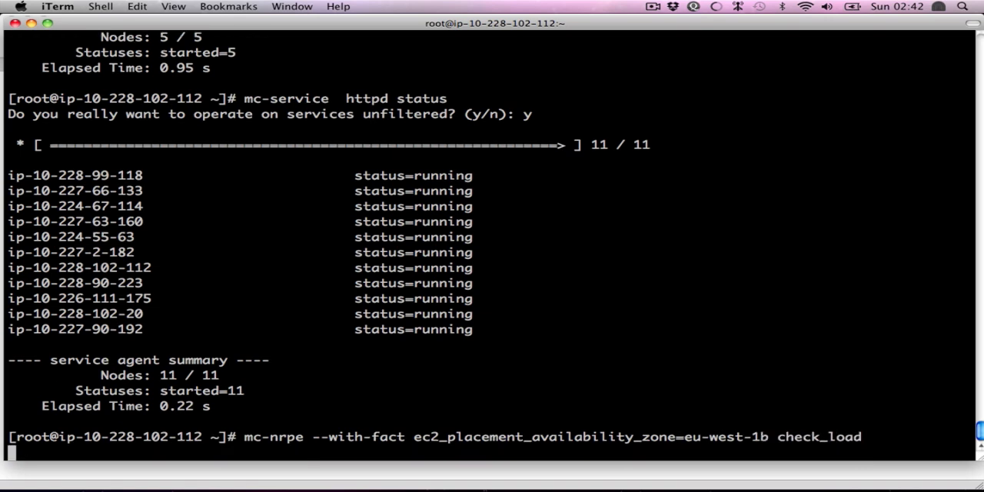
{"action": "key", "text": "Return"}
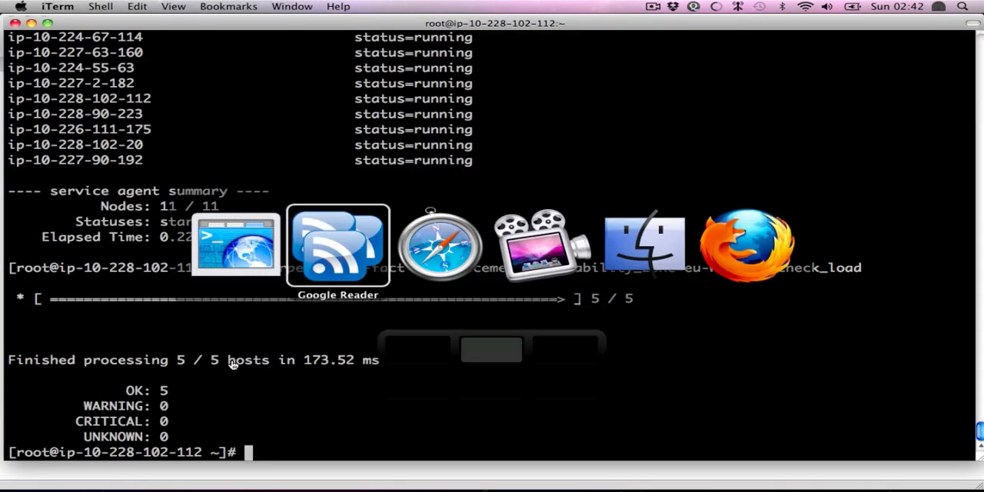
{"action": "left_click", "coordinate": [439, 244]}
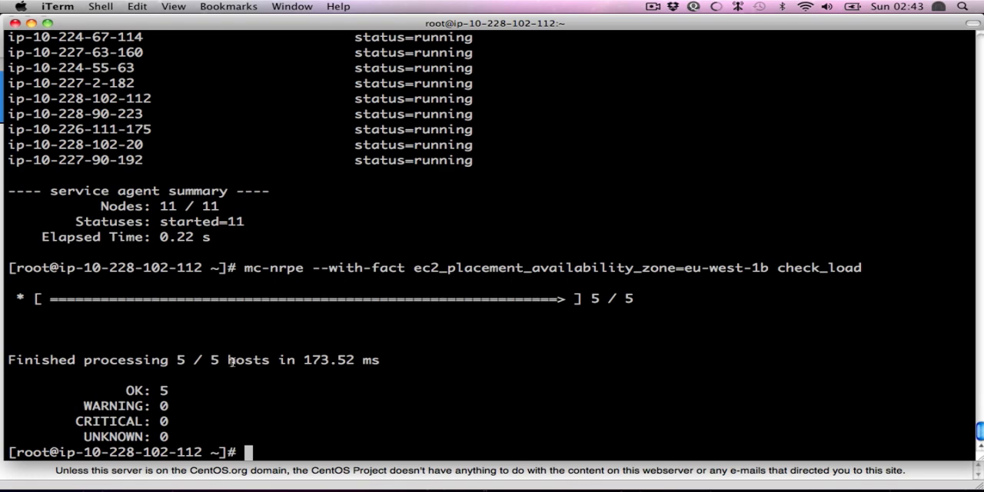
- List the node's facts with f, showing puppet 0.25.1, ruby 1.8.5, EST timezone and 24 minutes uptime
{"action": "type", "text": "f"}
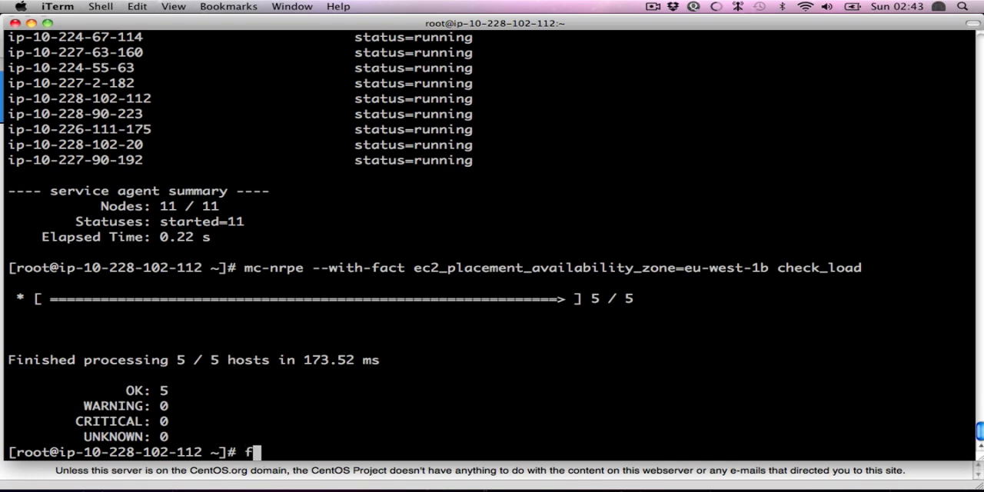
{"action": "key", "text": "Return"}
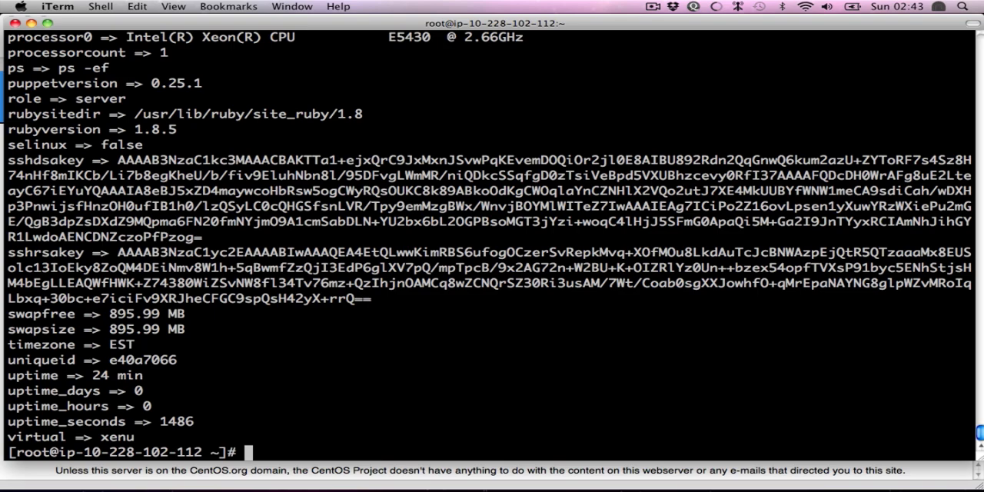
{"action": "scroll", "scroll_direction": "up", "scroll_amount": 3}
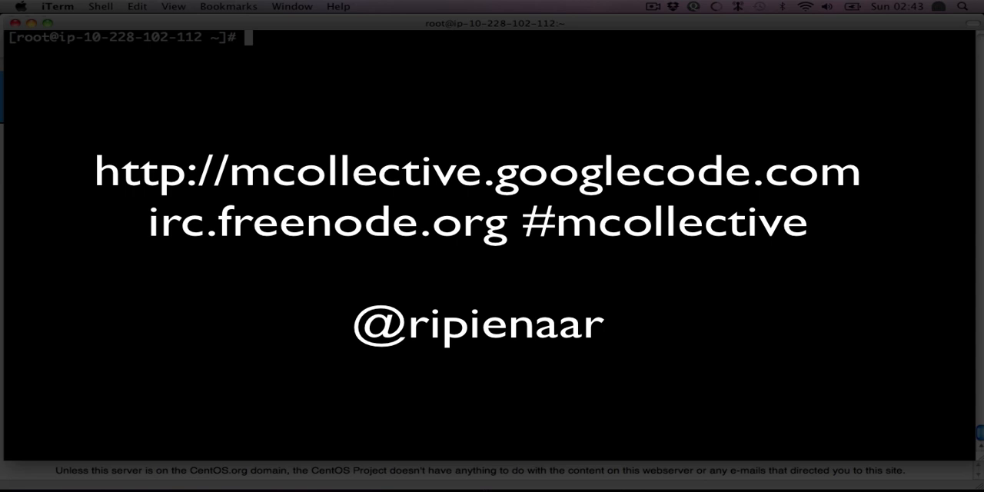
{"action": "mouse_move", "coordinate": [624, 6]}
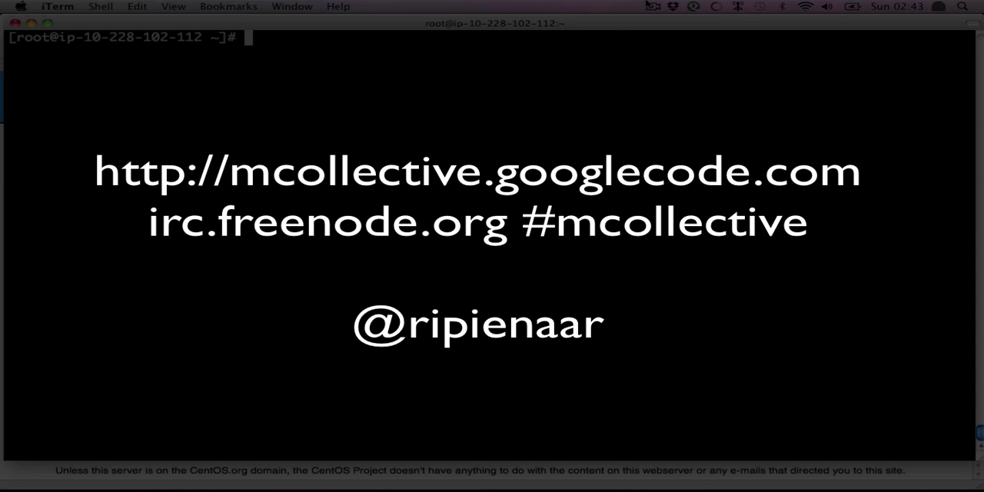
{"action": "left_click", "coordinate": [652, 7]}
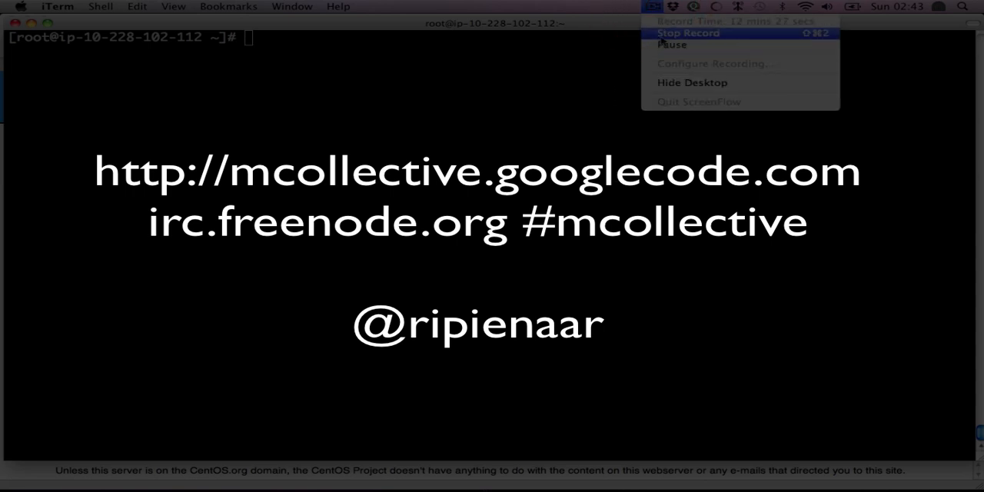